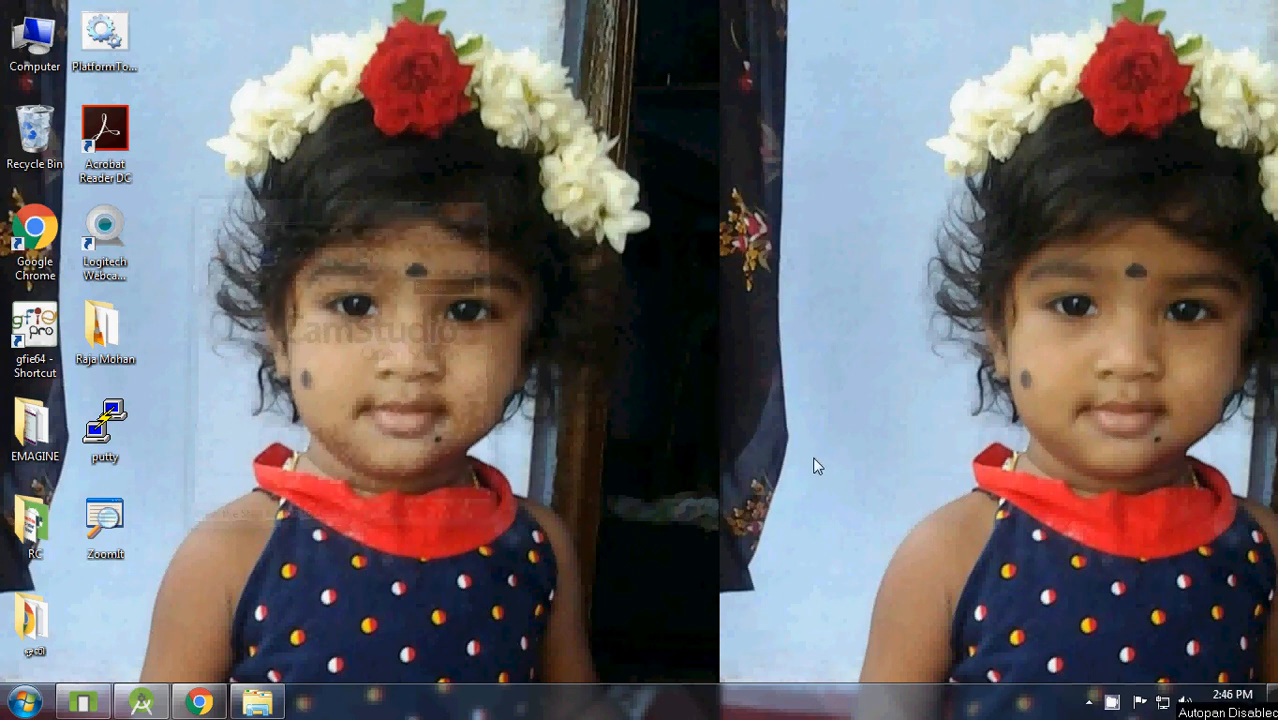
pyautogui.moveTo(808, 464)
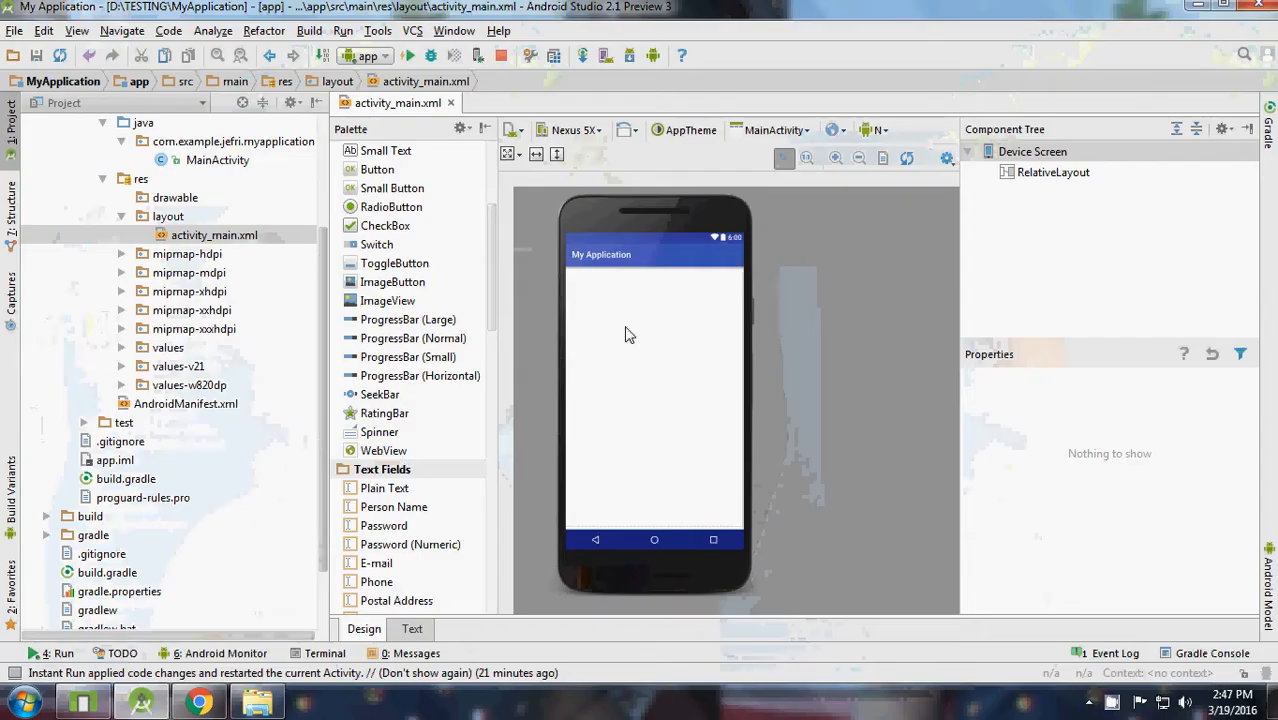
# Add a screen-filling horizontal LinearLayout inside the RelativeLayout and give it separate opening and closing tags in XML.
pyautogui.click(412, 628)
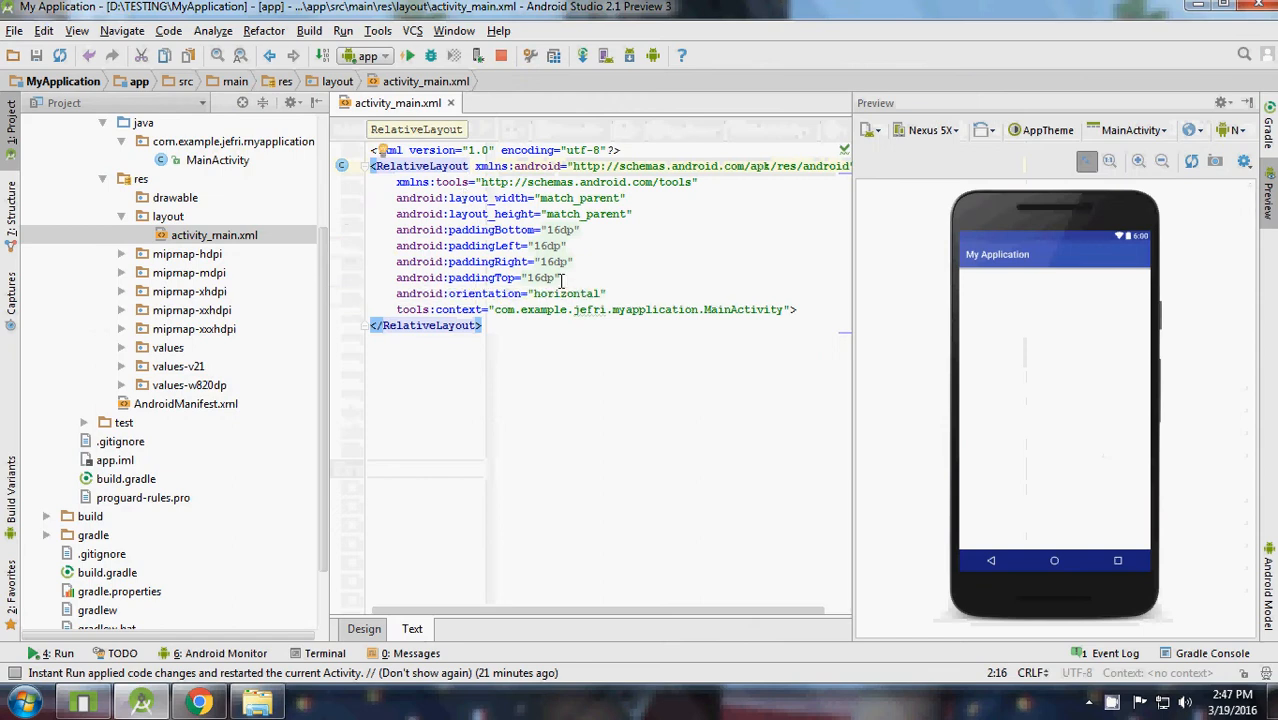
pyautogui.click(364, 628)
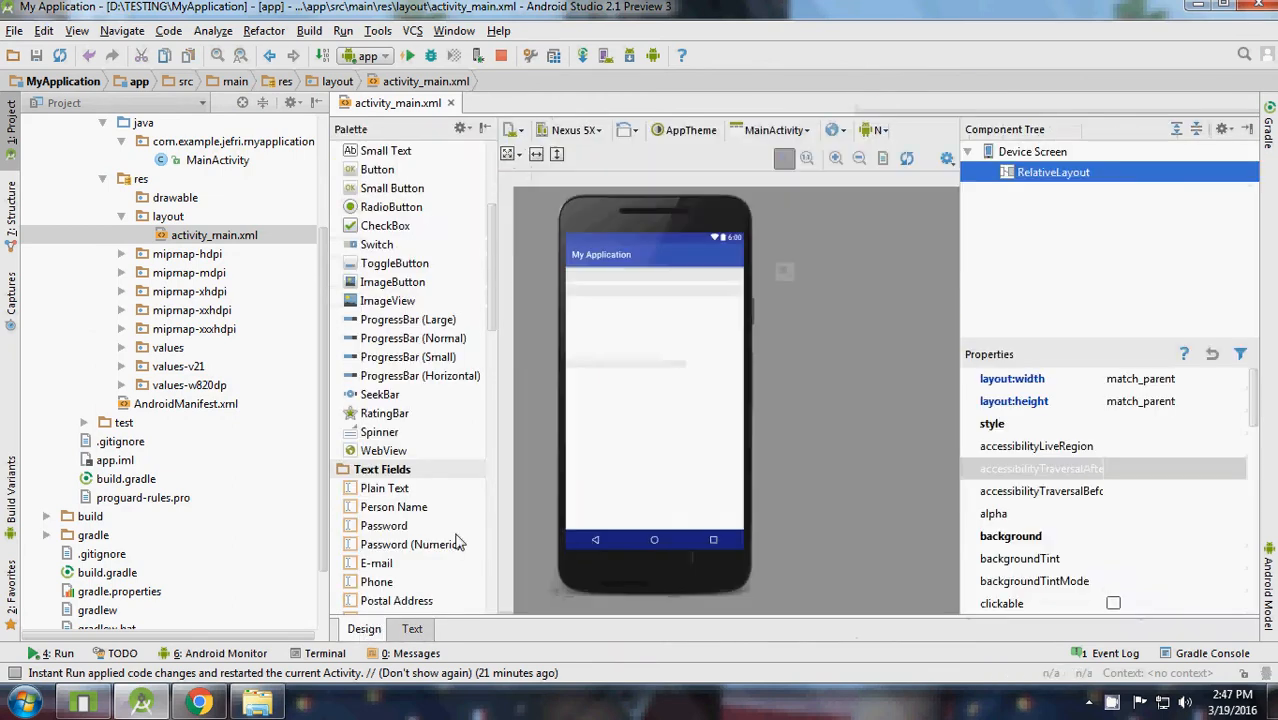
pyautogui.scroll(3)
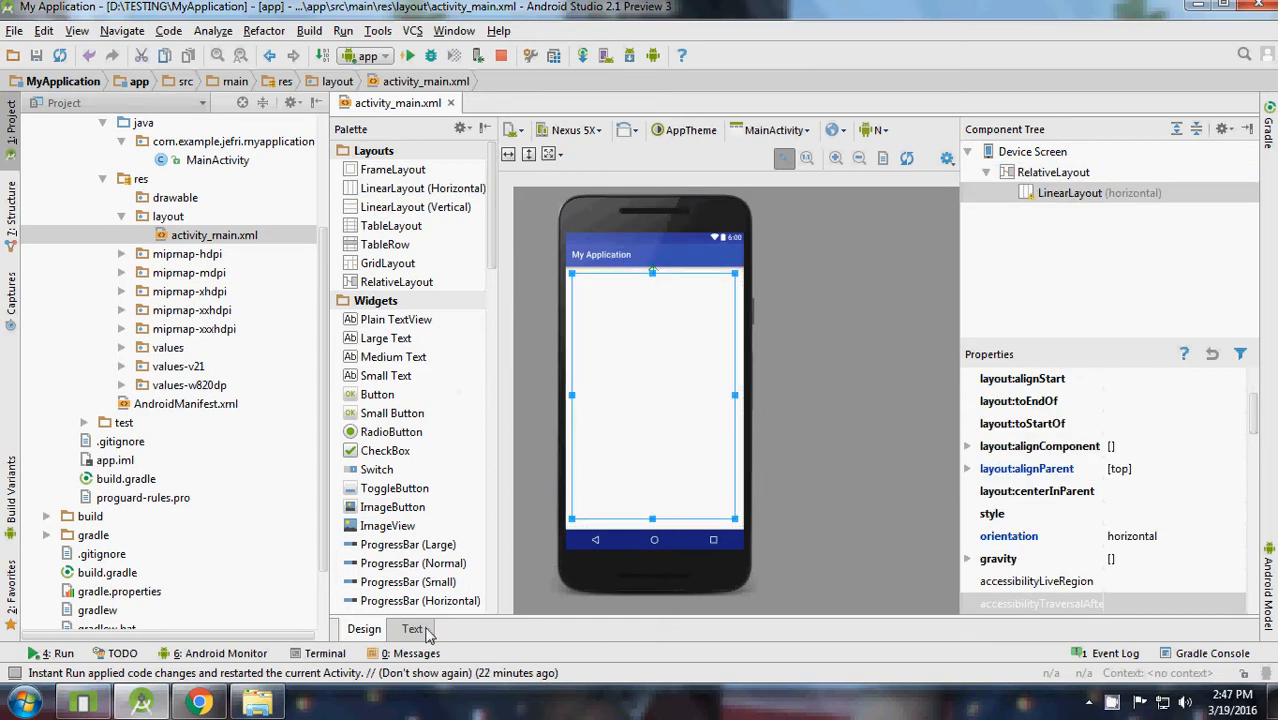
pyautogui.click(412, 628)
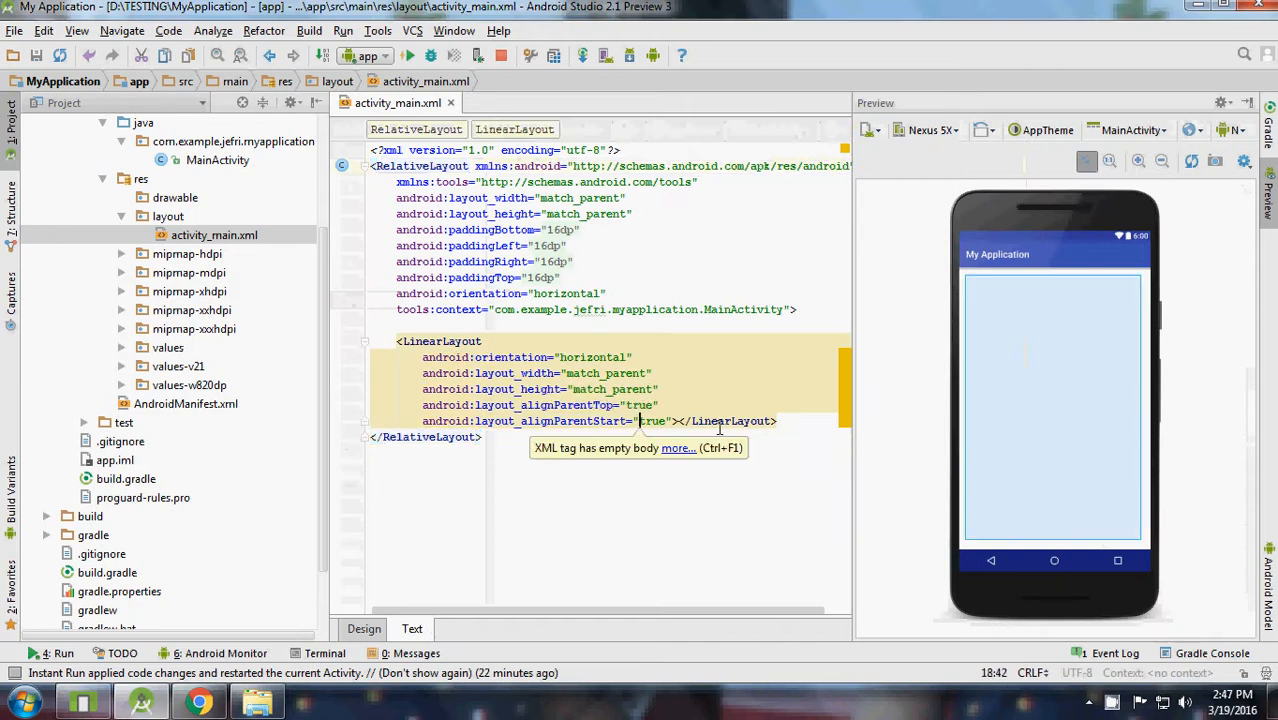
pyautogui.press('Return')
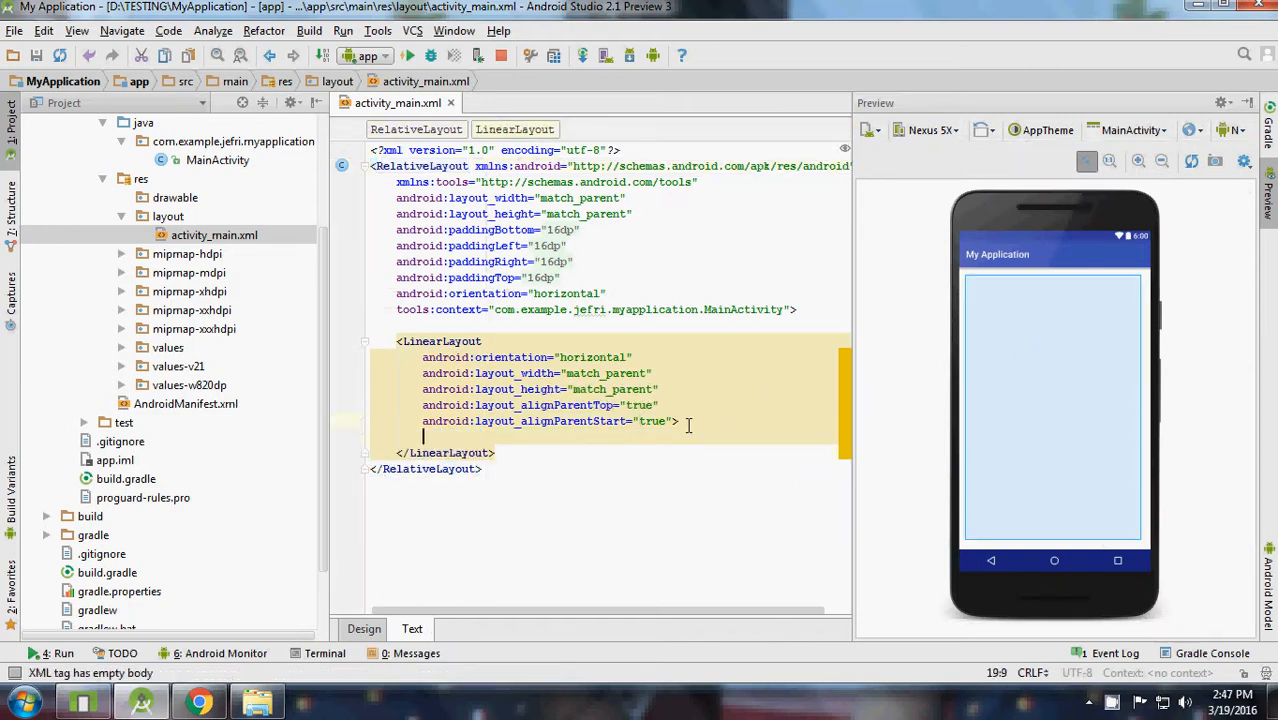
pyautogui.click(364, 628)
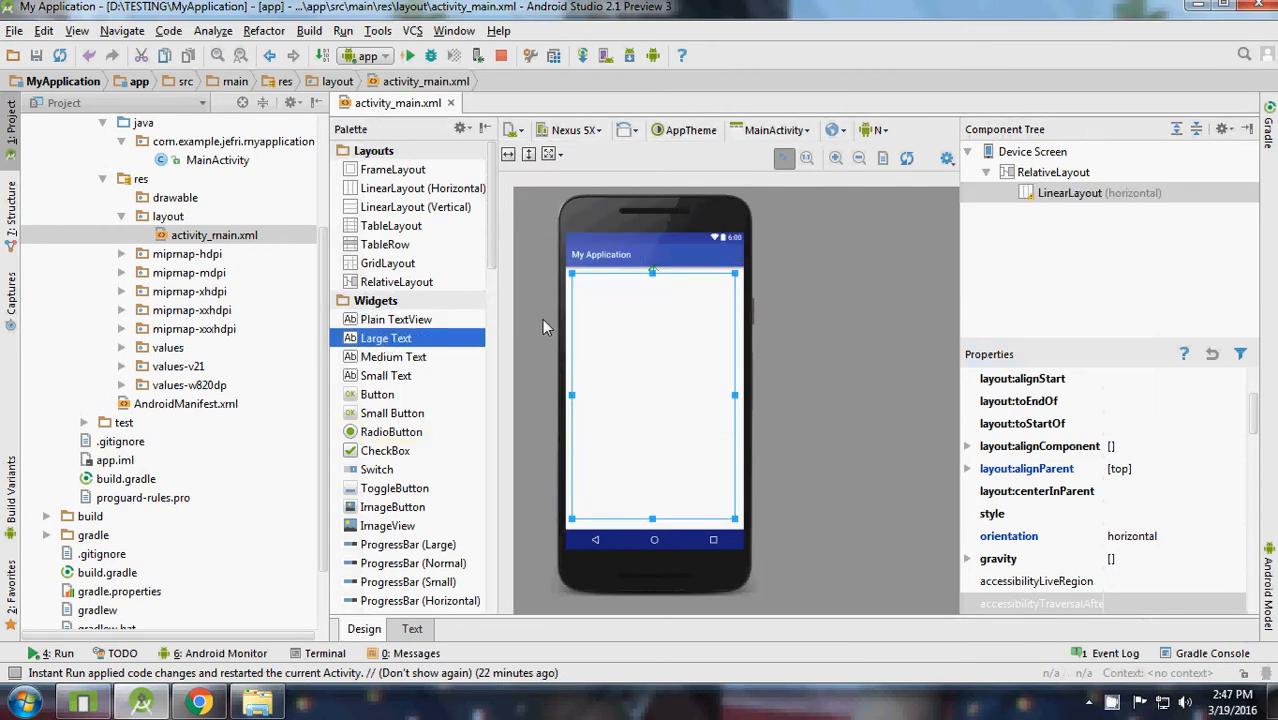
# Place Large Text, Medium Text and Small Text widgets side by side inside the LinearLayout.
pyautogui.moveTo(386, 336); pyautogui.dragTo(592, 280)
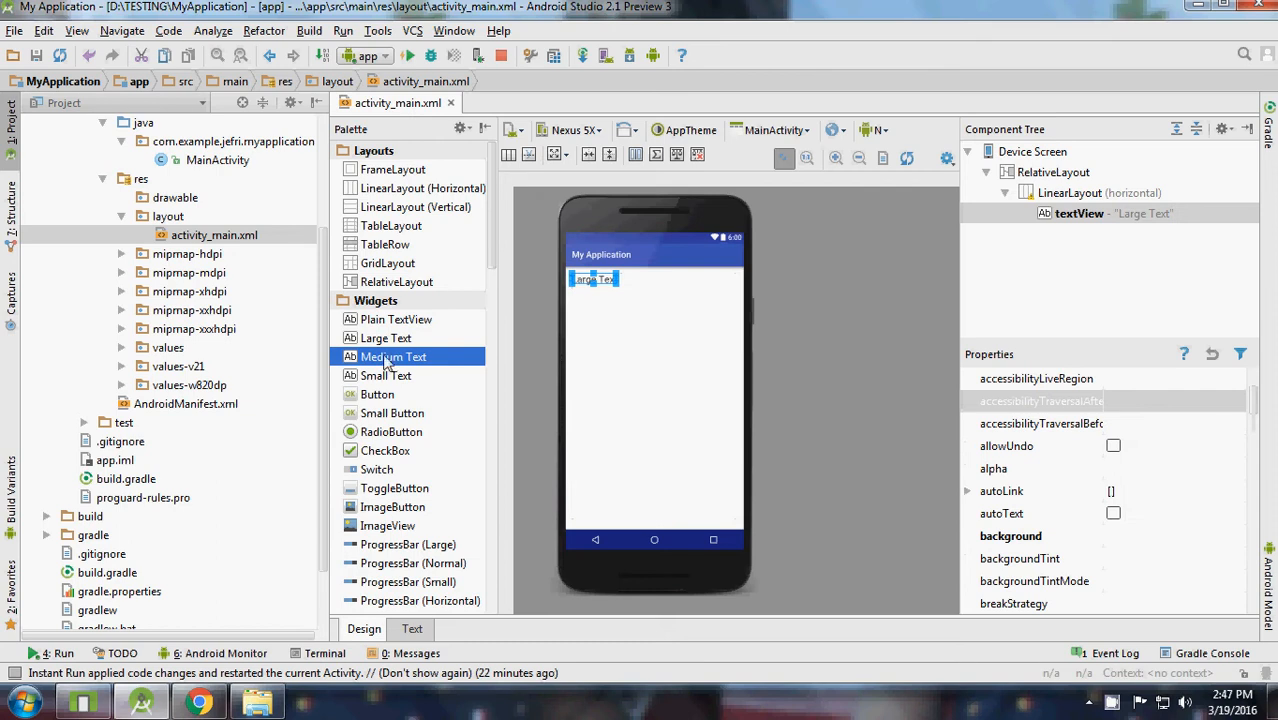
pyautogui.moveTo(392, 356); pyautogui.dragTo(630, 280)
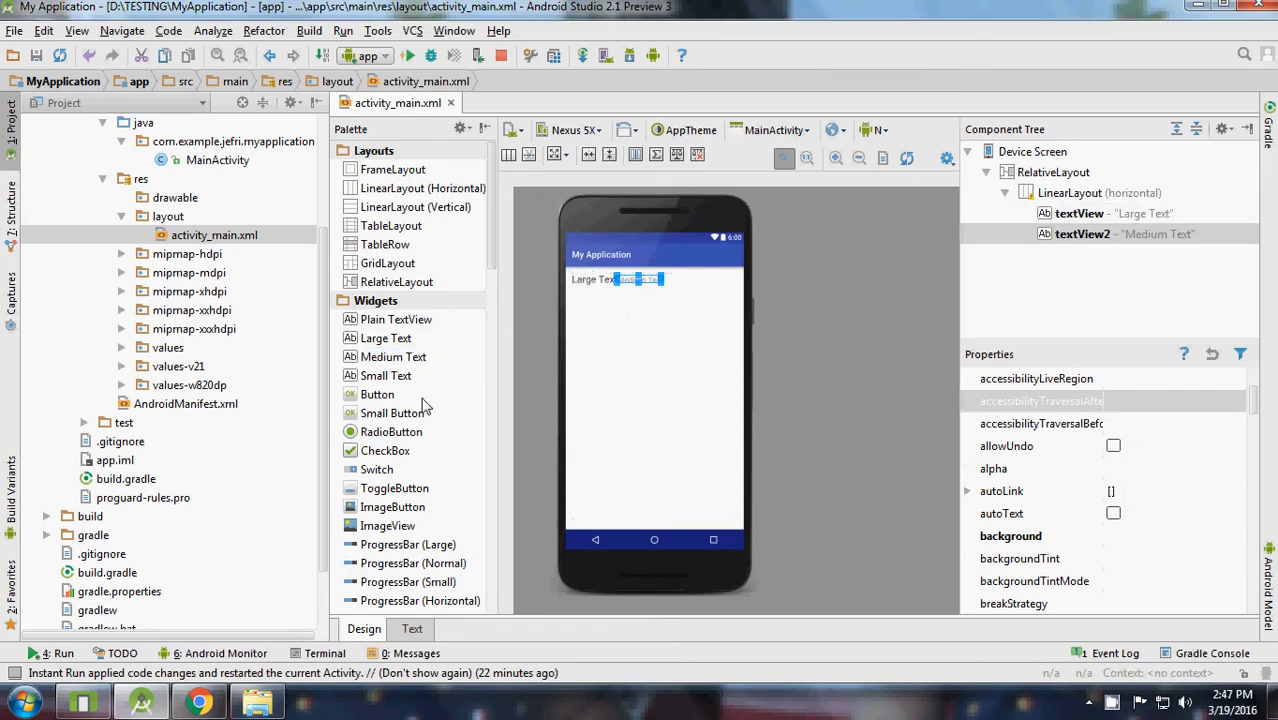
pyautogui.moveTo(384, 376); pyautogui.dragTo(650, 280)
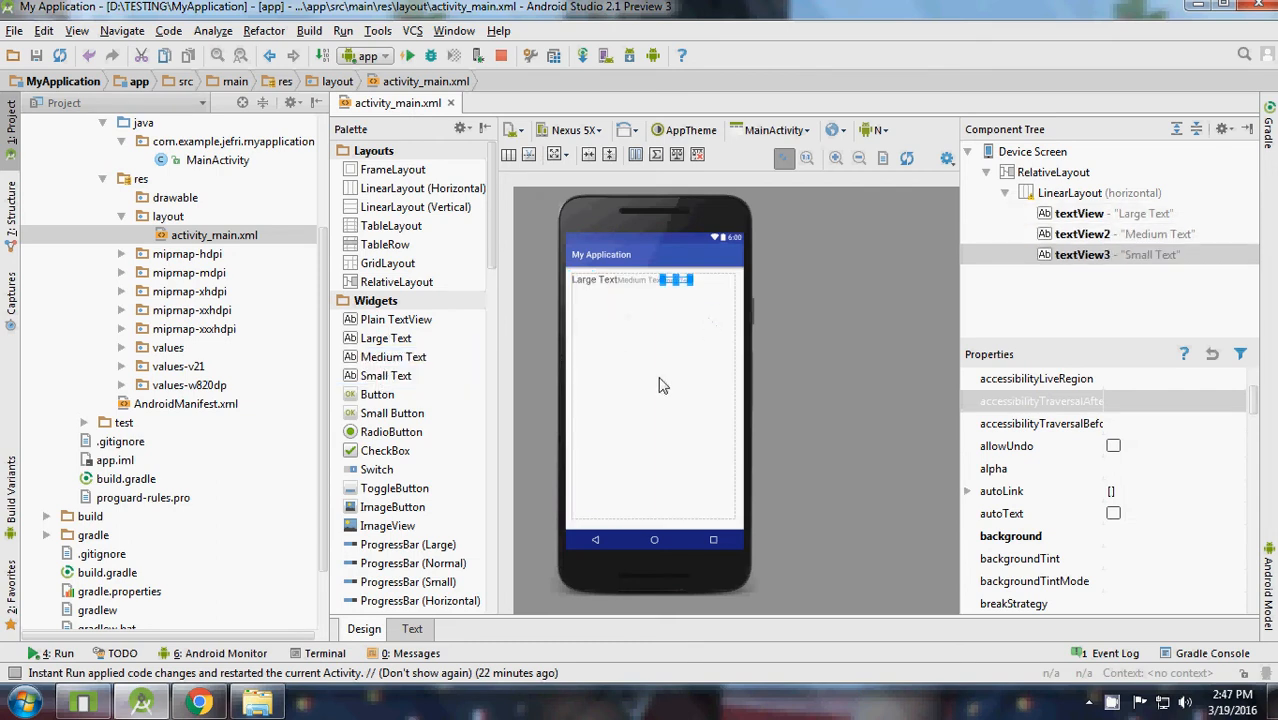
pyautogui.click(412, 628)
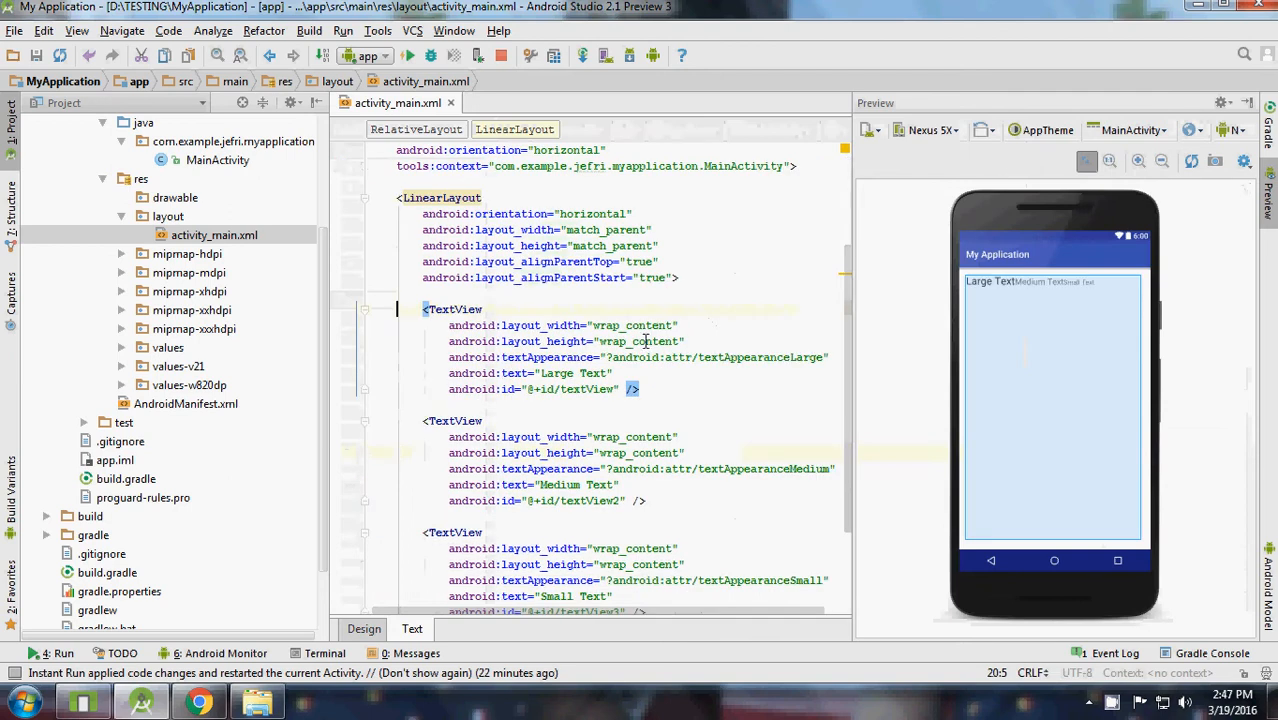
# Set the LinearLayout's orientation to vertical and its layout_height to wrap_content.
pyautogui.write('vertic')
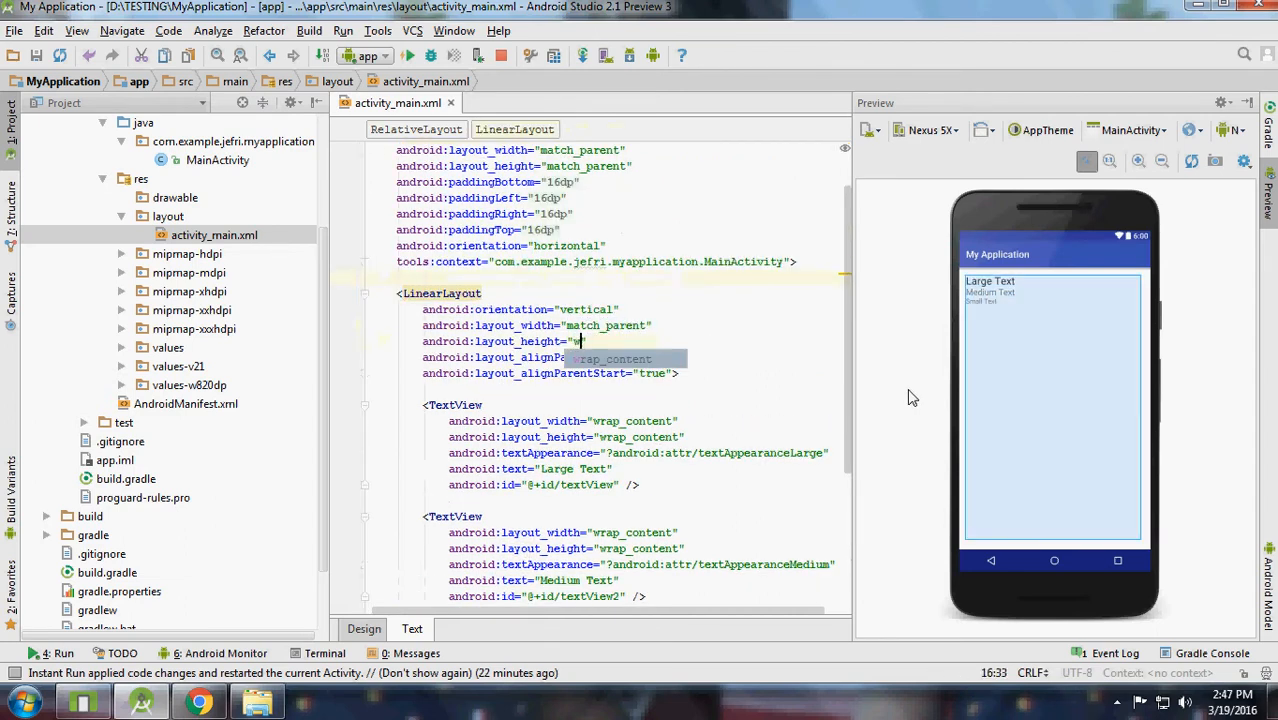
pyautogui.write('wrap_content')
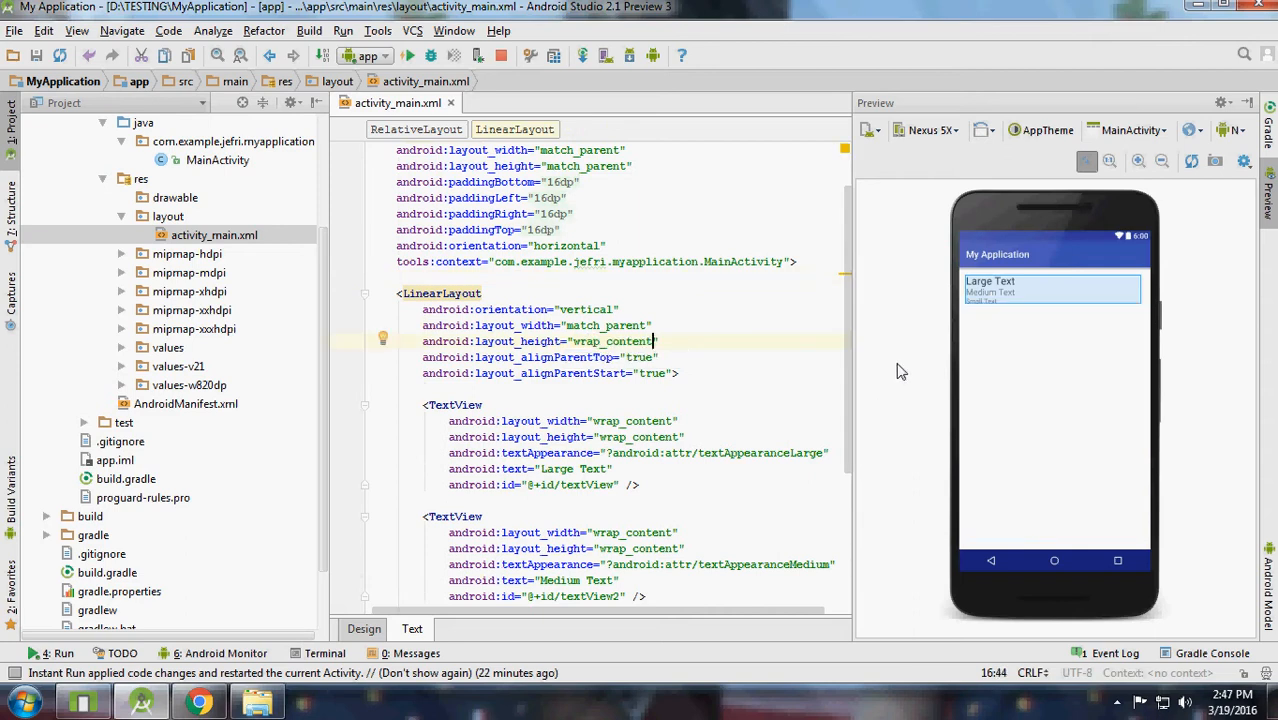
pyautogui.click(750, 496)
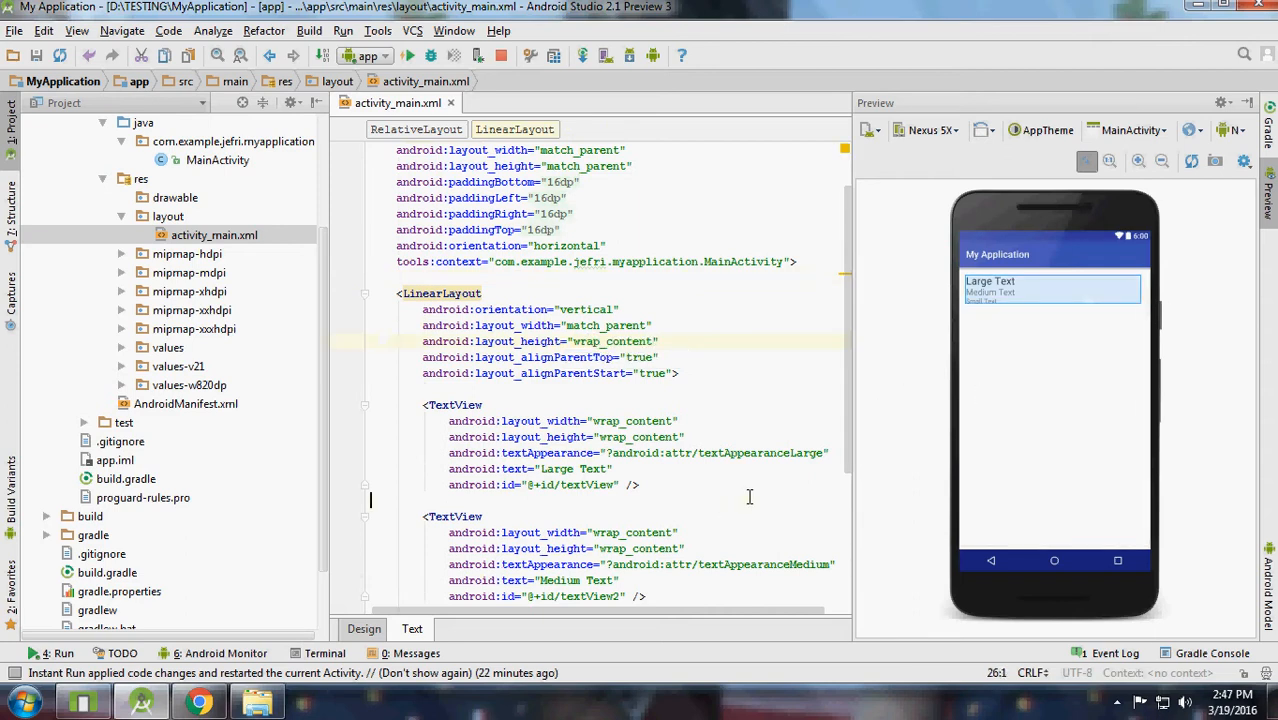
pyautogui.click(364, 628)
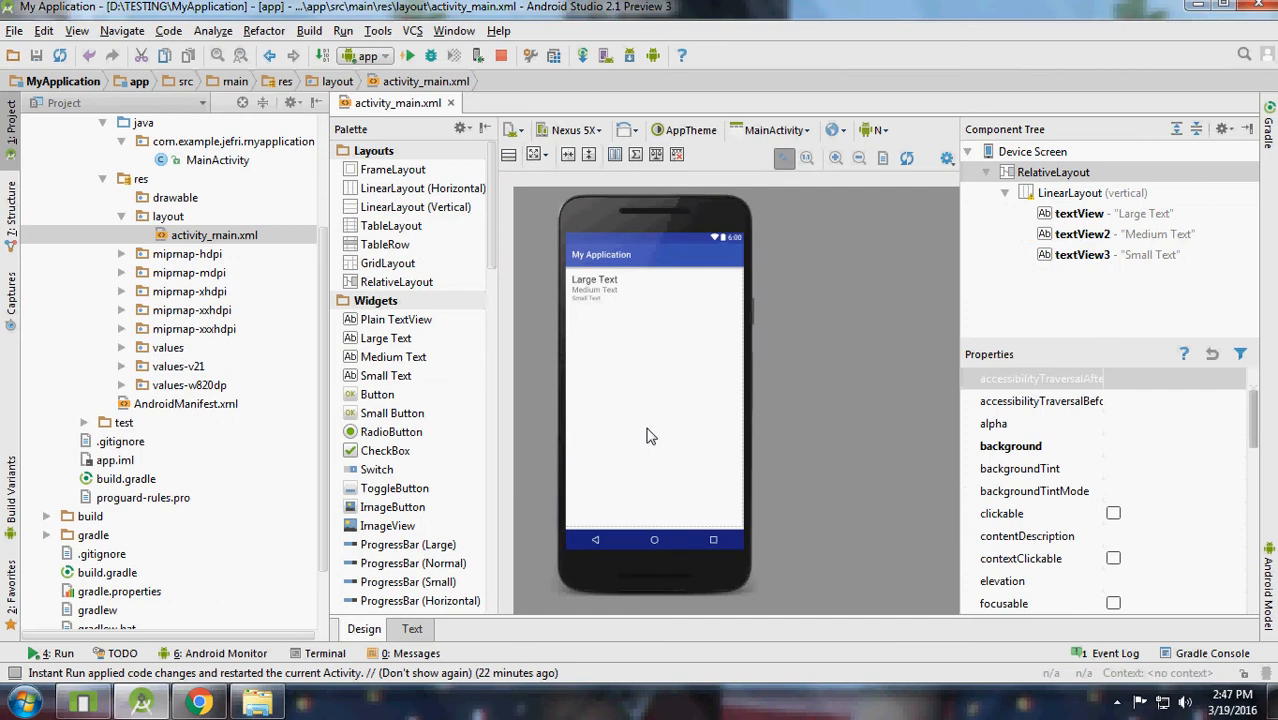
# Place a full-size TableLayout below the three texts.
pyautogui.click(390, 224)
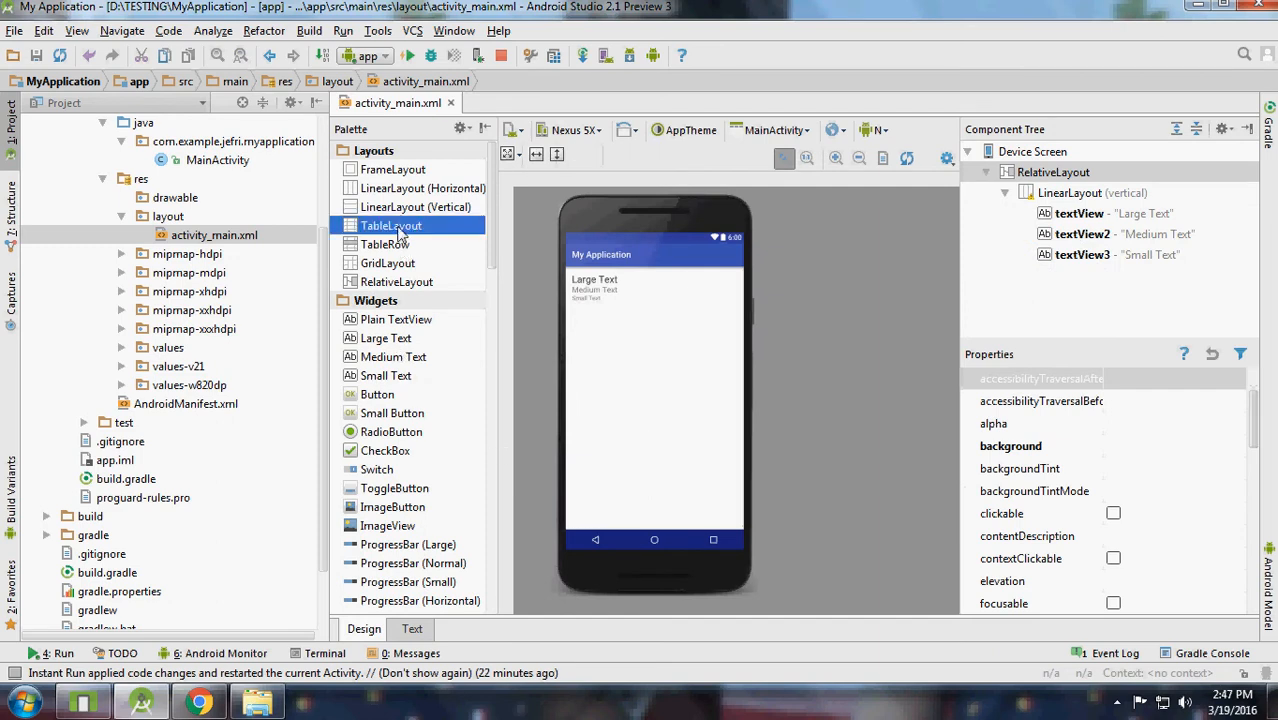
pyautogui.moveTo(390, 224); pyautogui.dragTo(620, 340)
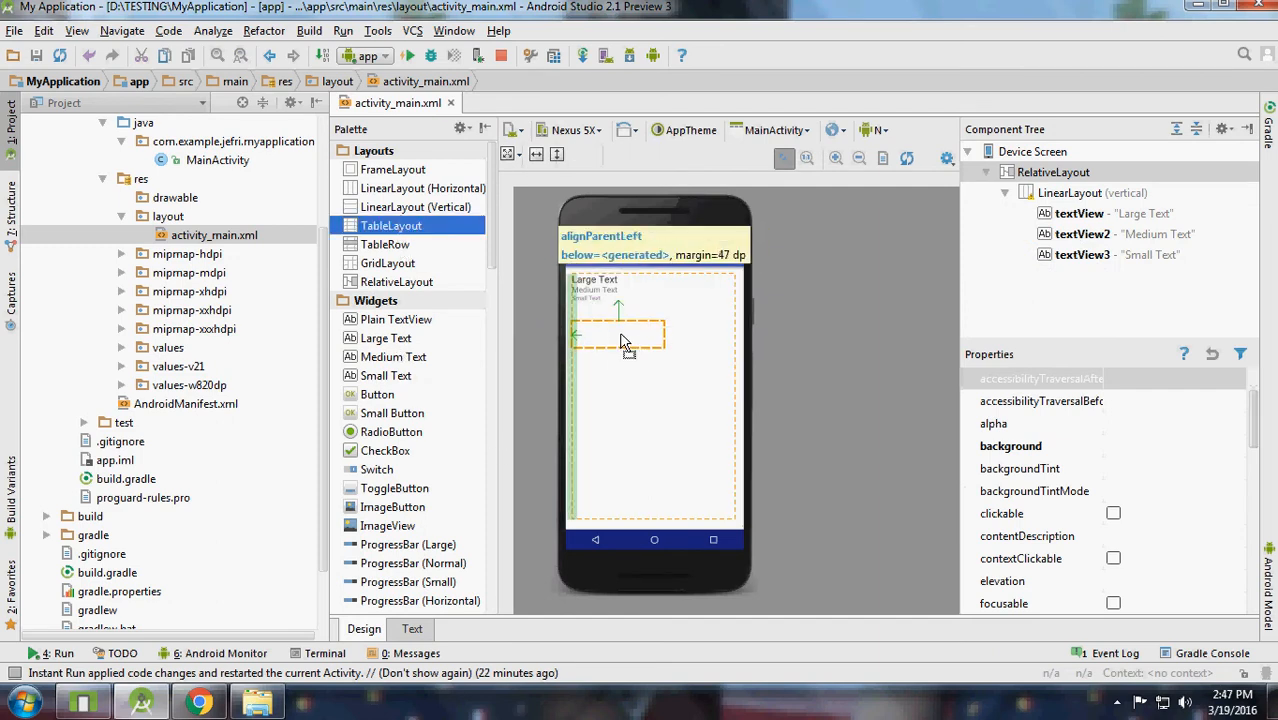
pyautogui.click(412, 628)
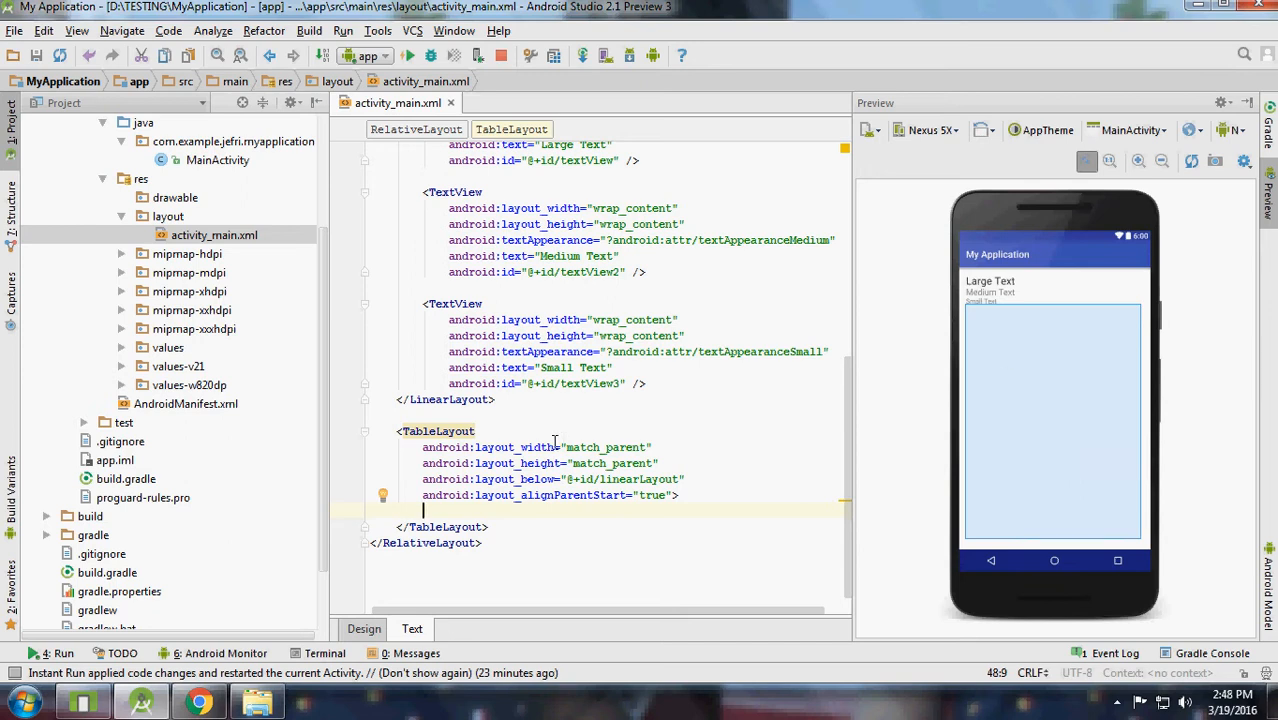
# Give the LinearLayout the id linearLayout and anchor the TableLayout with layout_below.
pyautogui.click(556, 384)
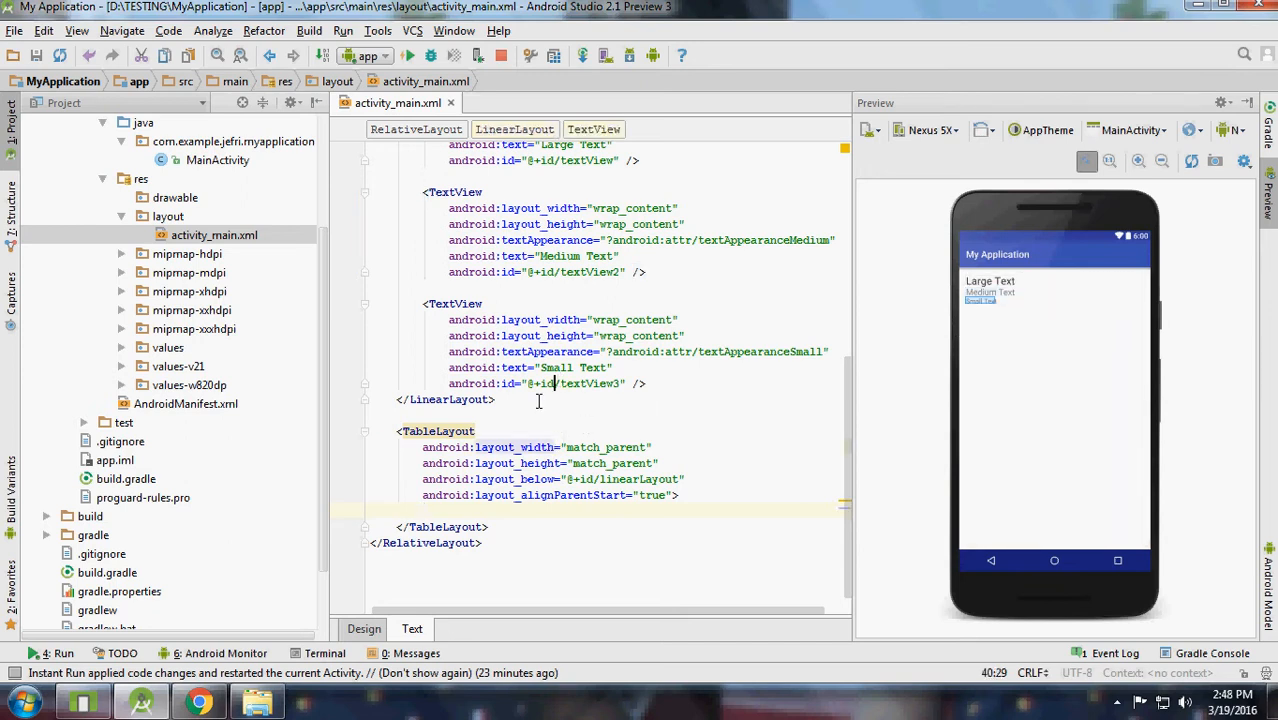
pyautogui.doubleClick(514, 480)
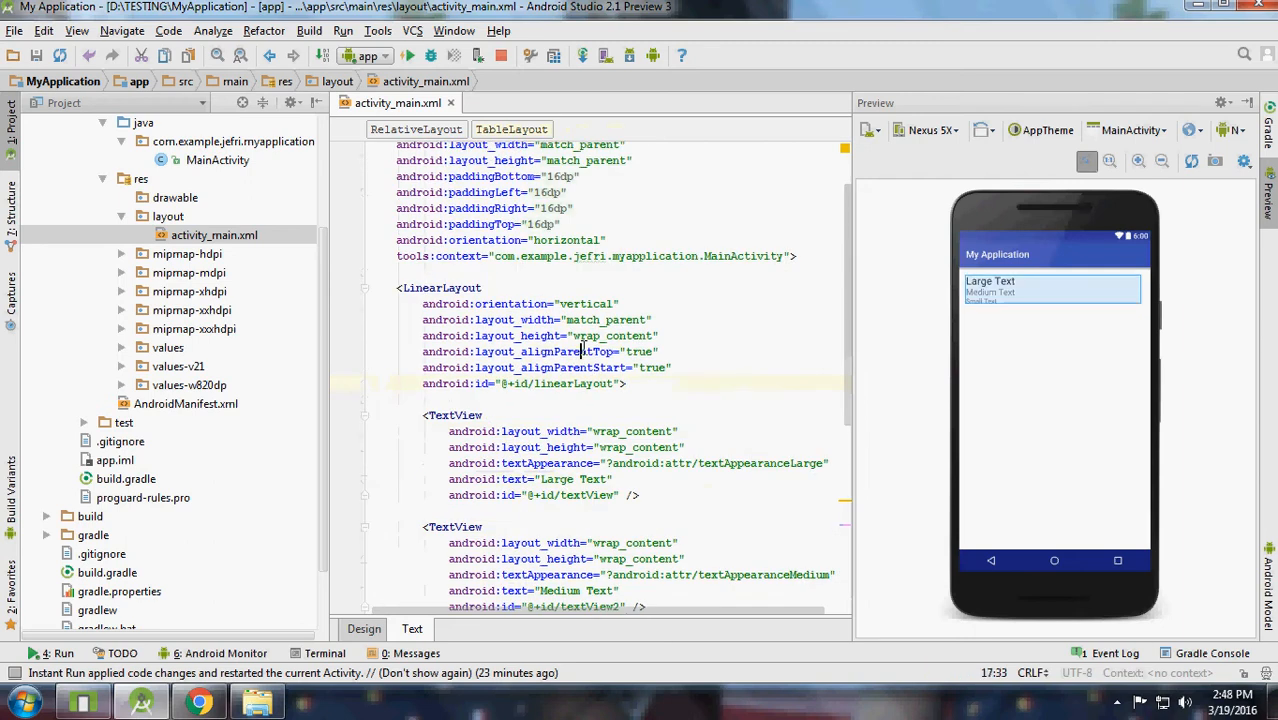
pyautogui.scroll(-3)
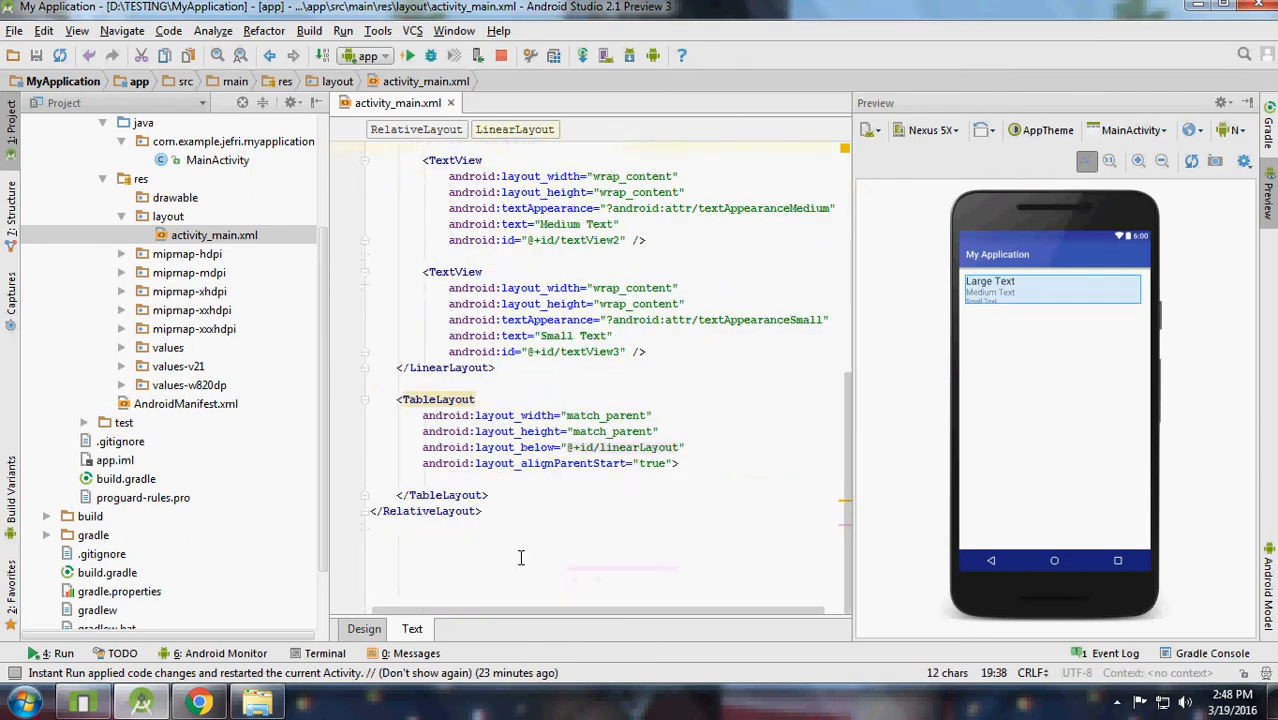
pyautogui.click(364, 628)
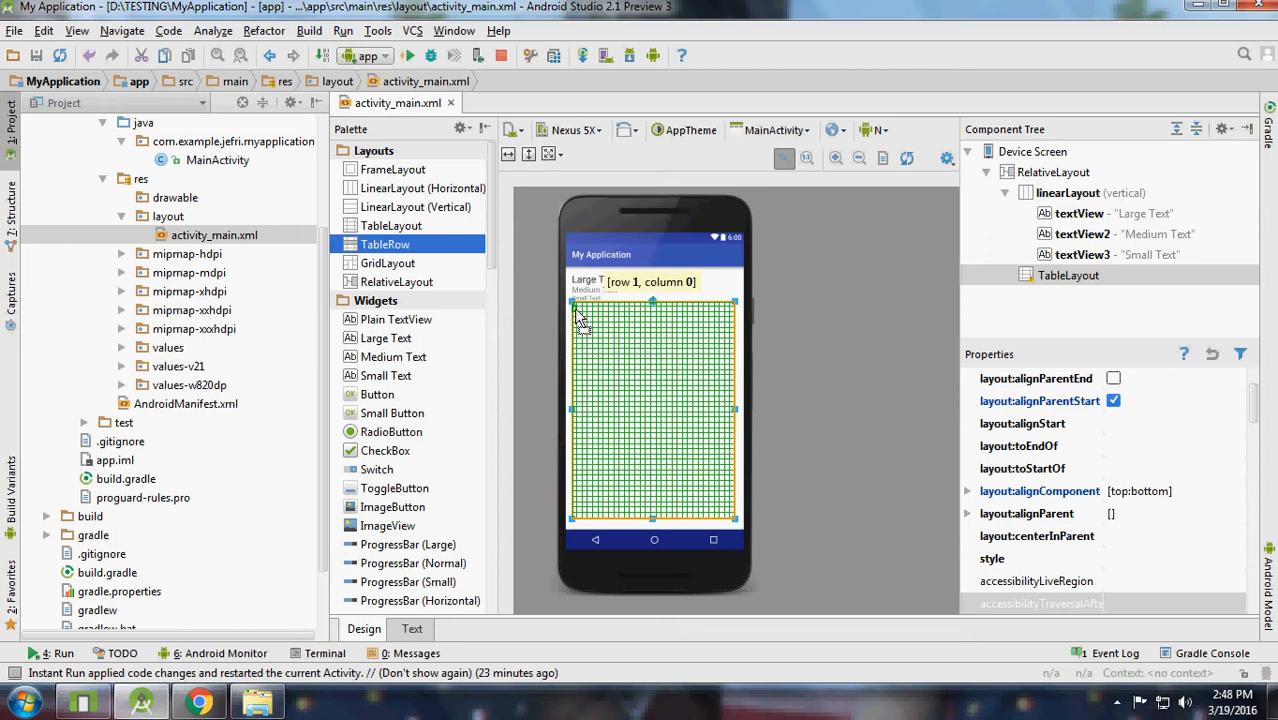
# Add TableRows to the table and fill the second row with two New Button widgets.
pyautogui.click(1080, 296)
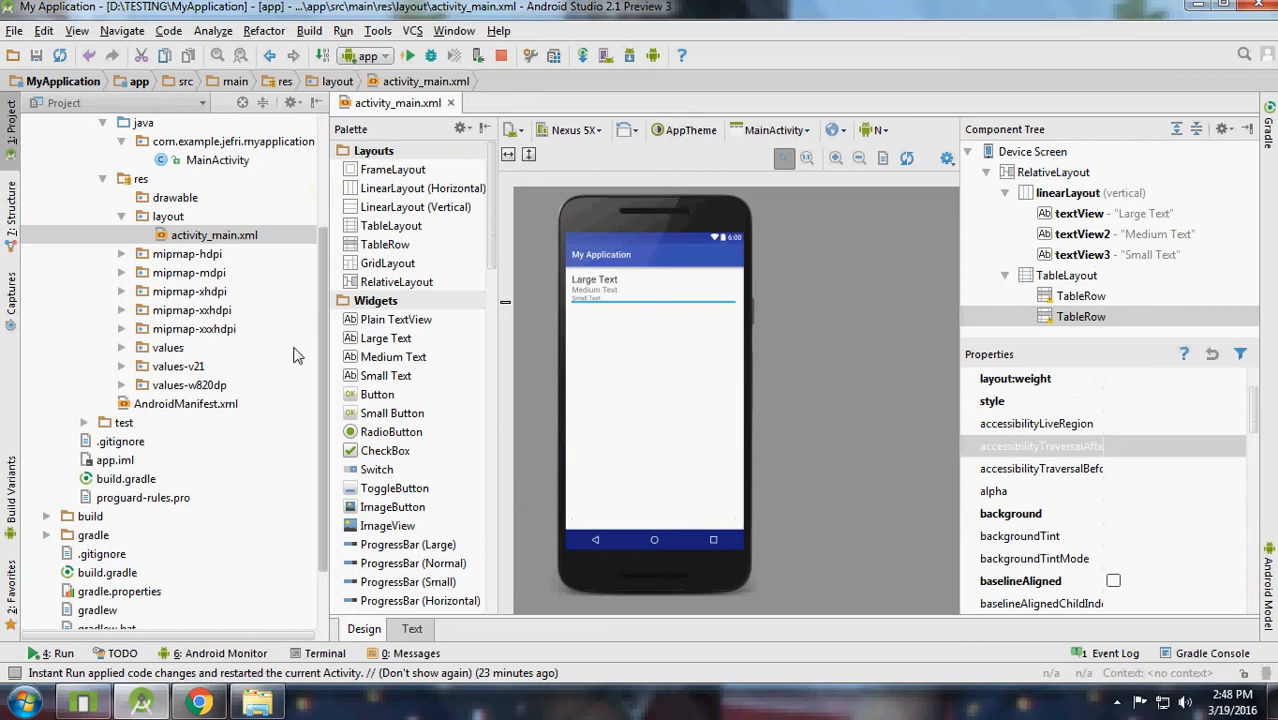
pyautogui.click(376, 392)
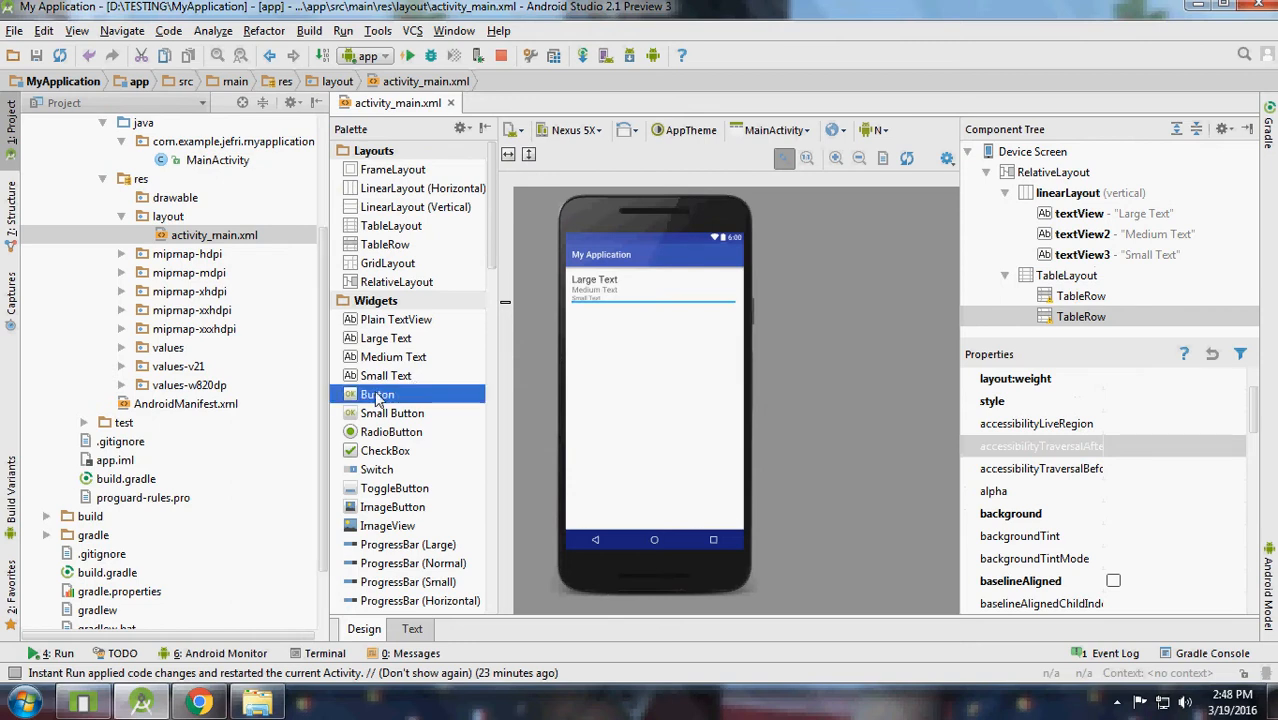
pyautogui.moveTo(376, 394); pyautogui.dragTo(596, 312)
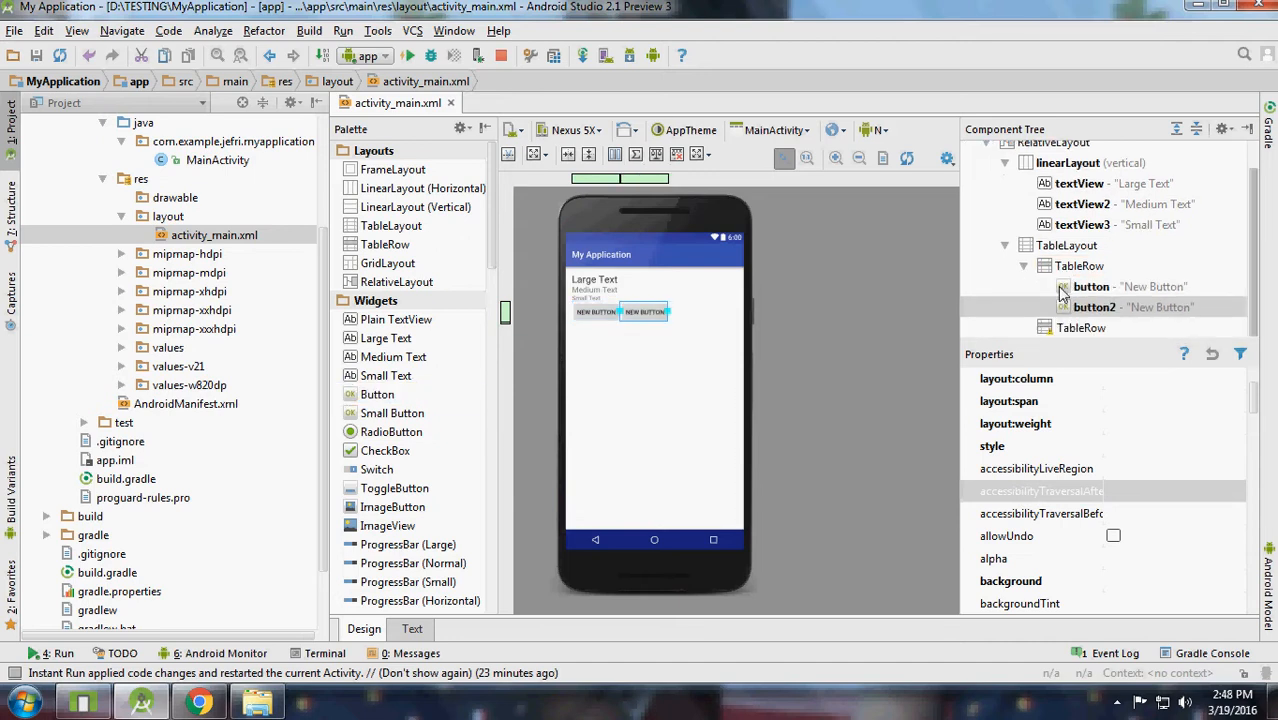
pyautogui.click(392, 412)
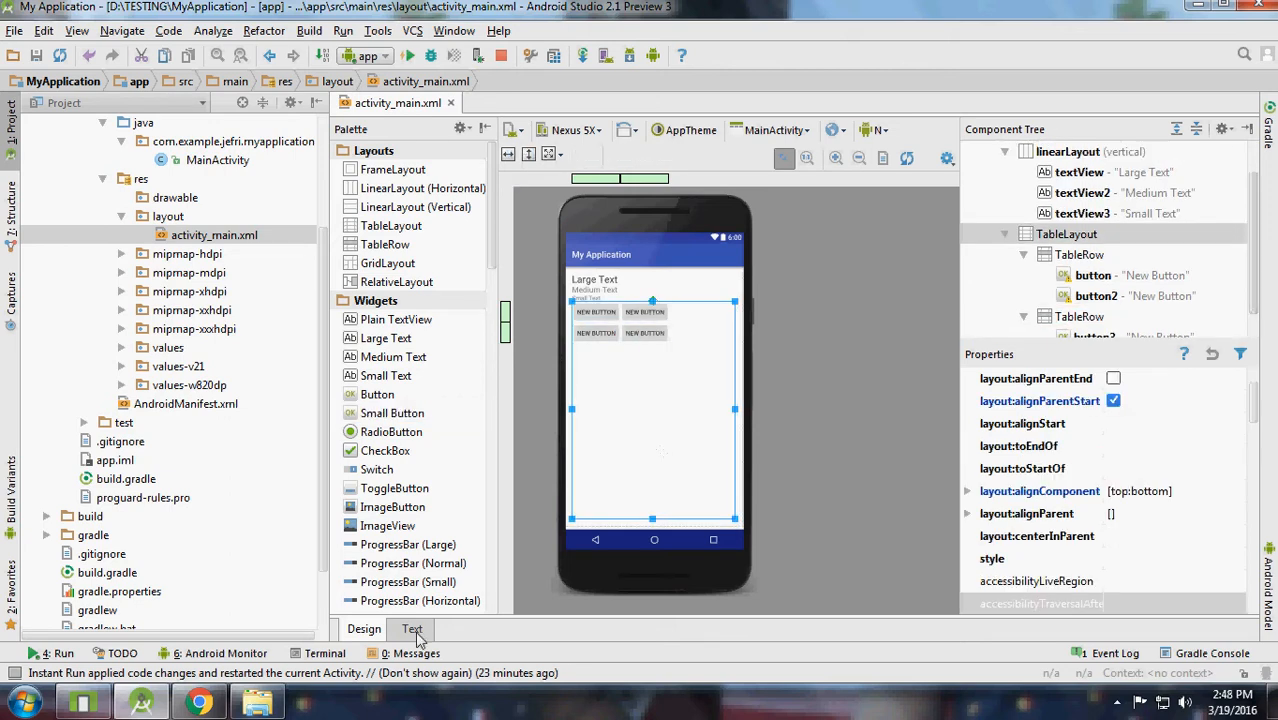
# Change the TableLayout's layout_height from match_parent to wrap_content.
pyautogui.click(412, 628)
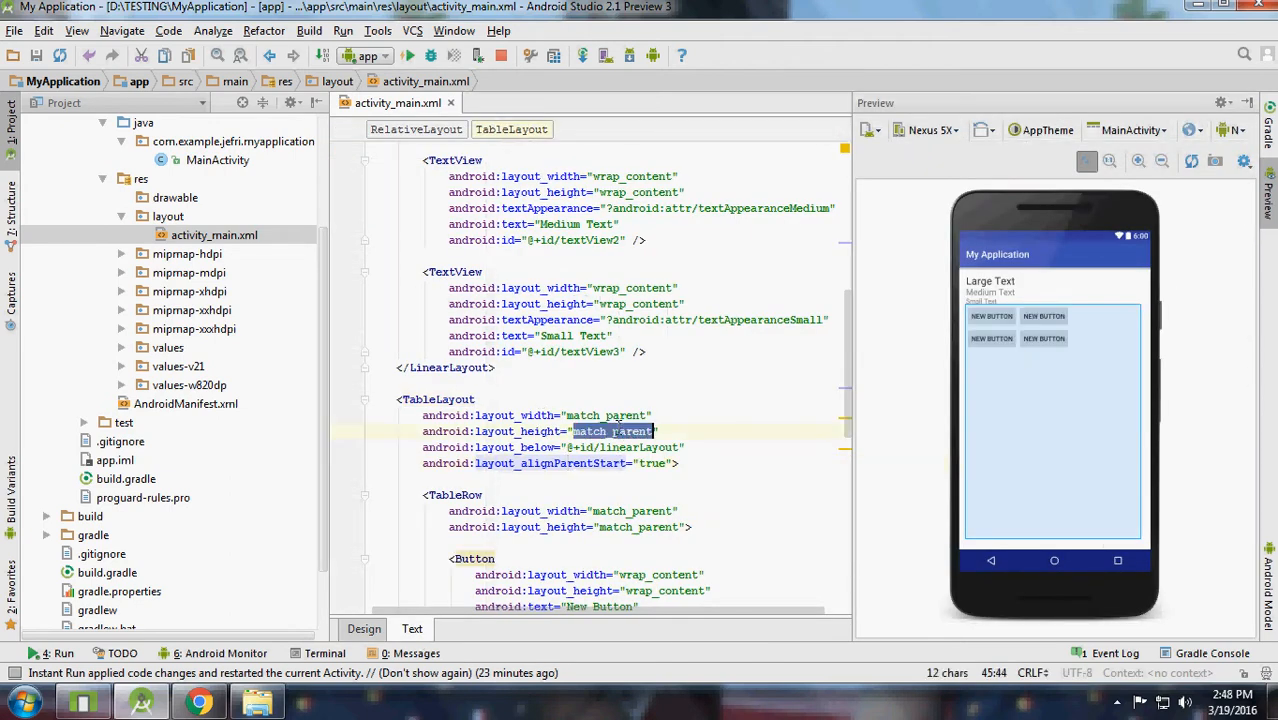
pyautogui.write('wrap_content')
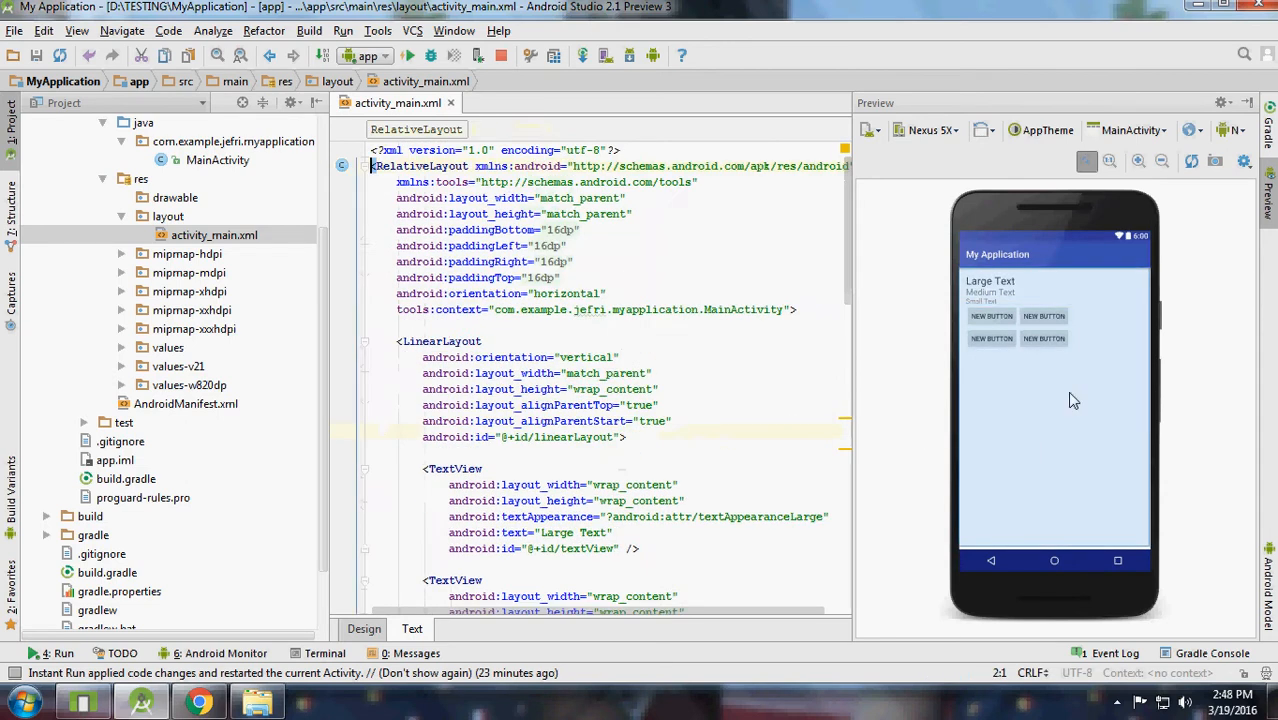
pyautogui.moveTo(1080, 260)
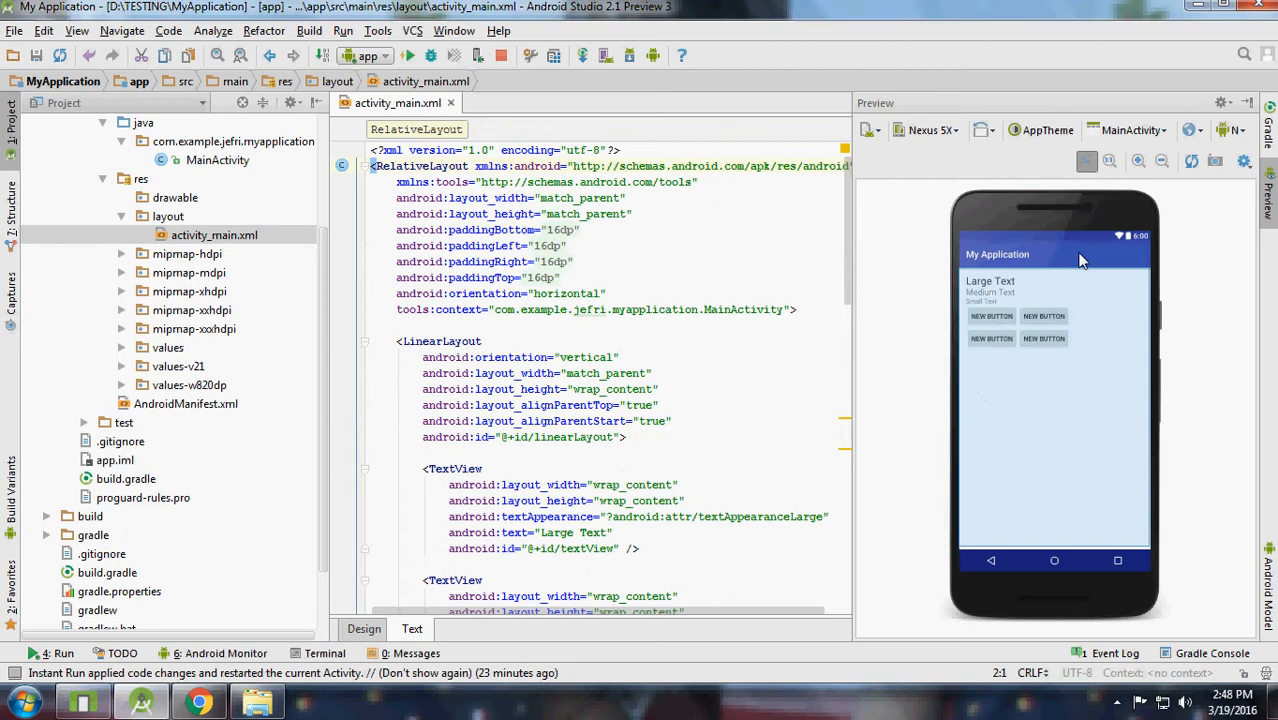
pyautogui.moveTo(1060, 282)
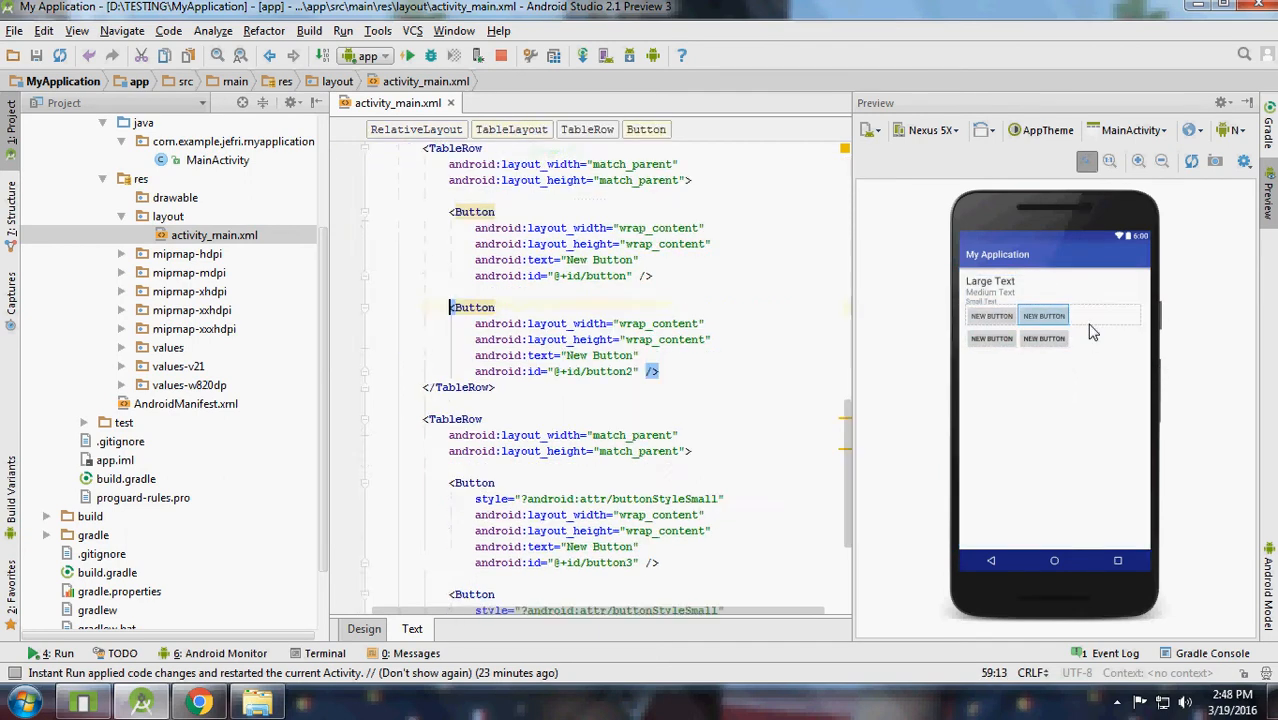
pyautogui.scroll(3)
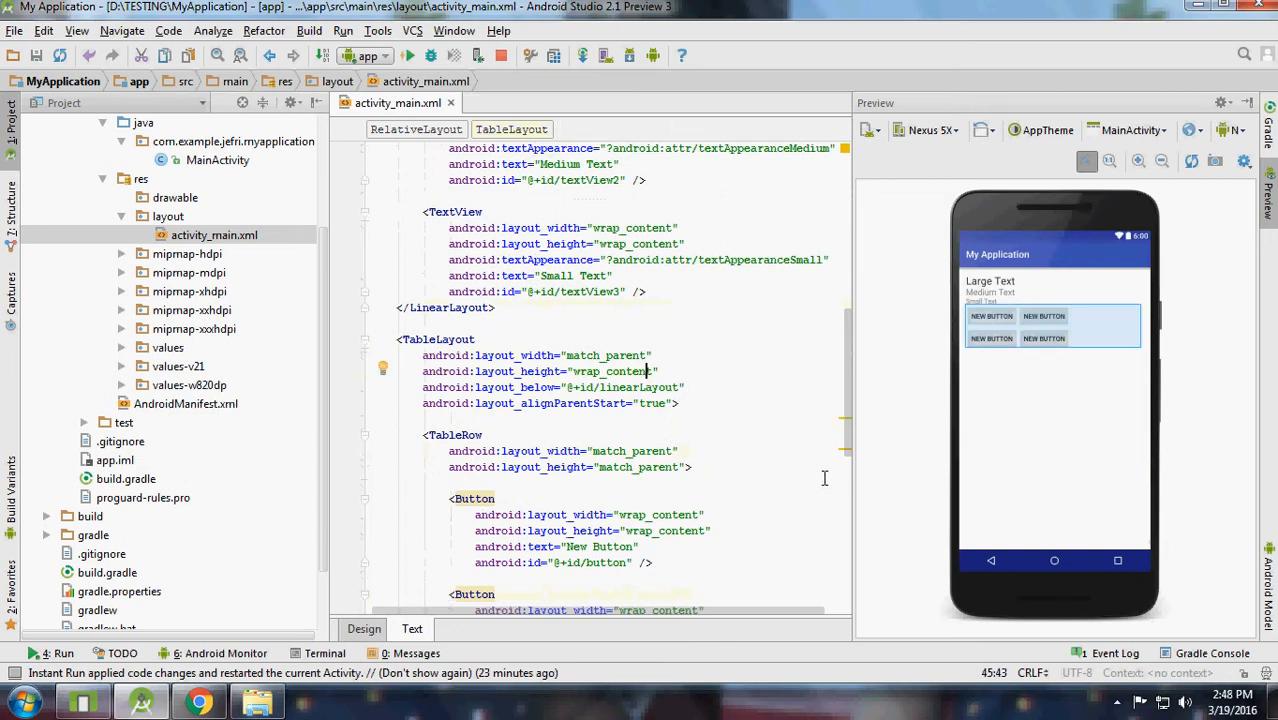
pyautogui.scroll(-3)
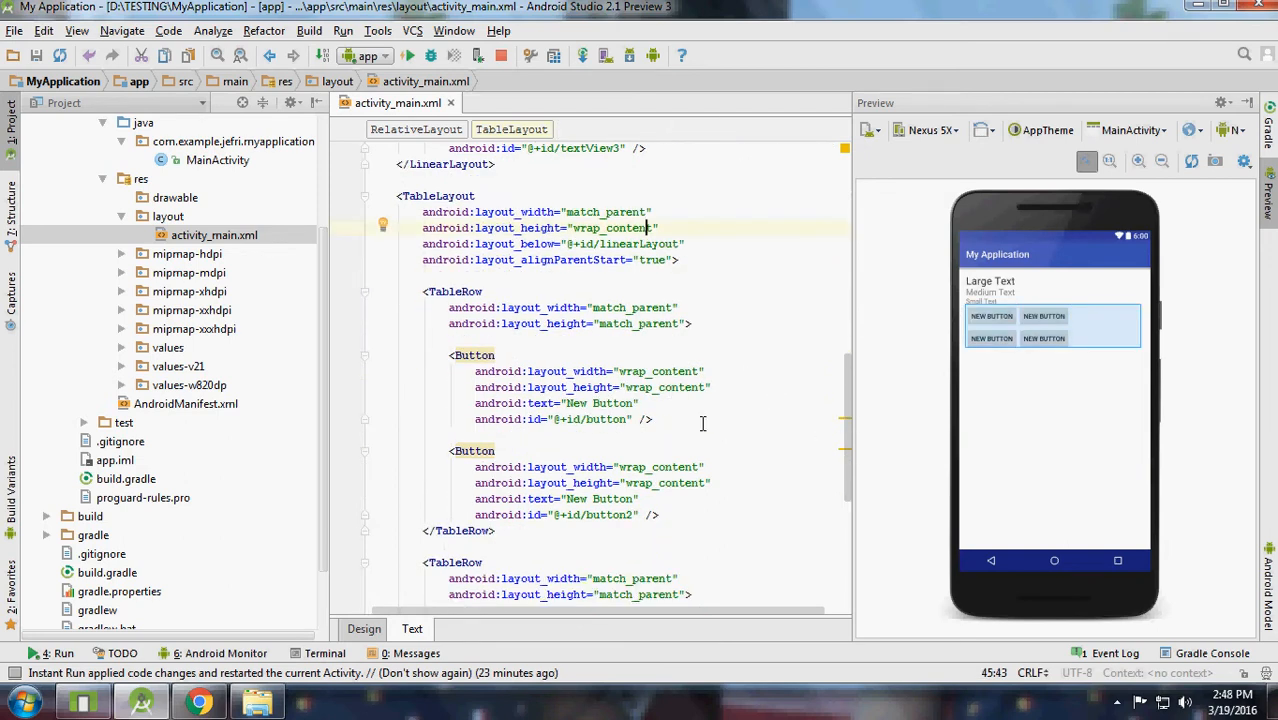
pyautogui.click(364, 628)
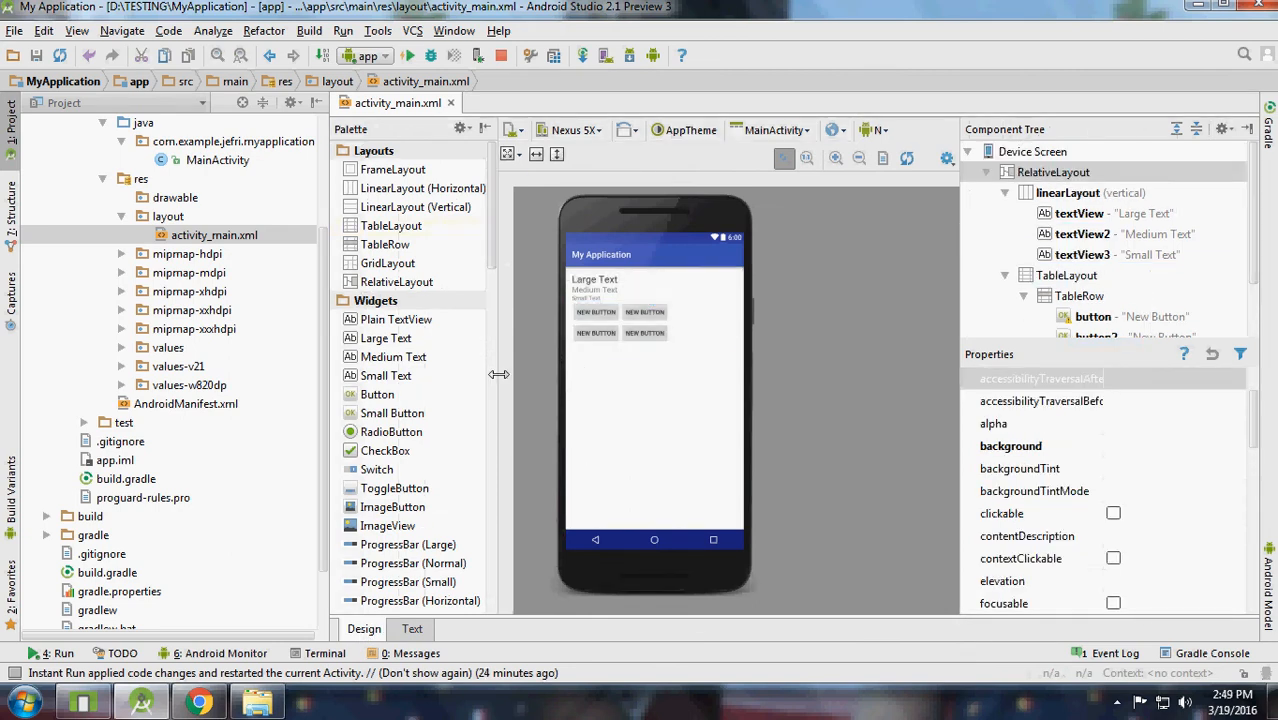
pyautogui.moveTo(418, 336)
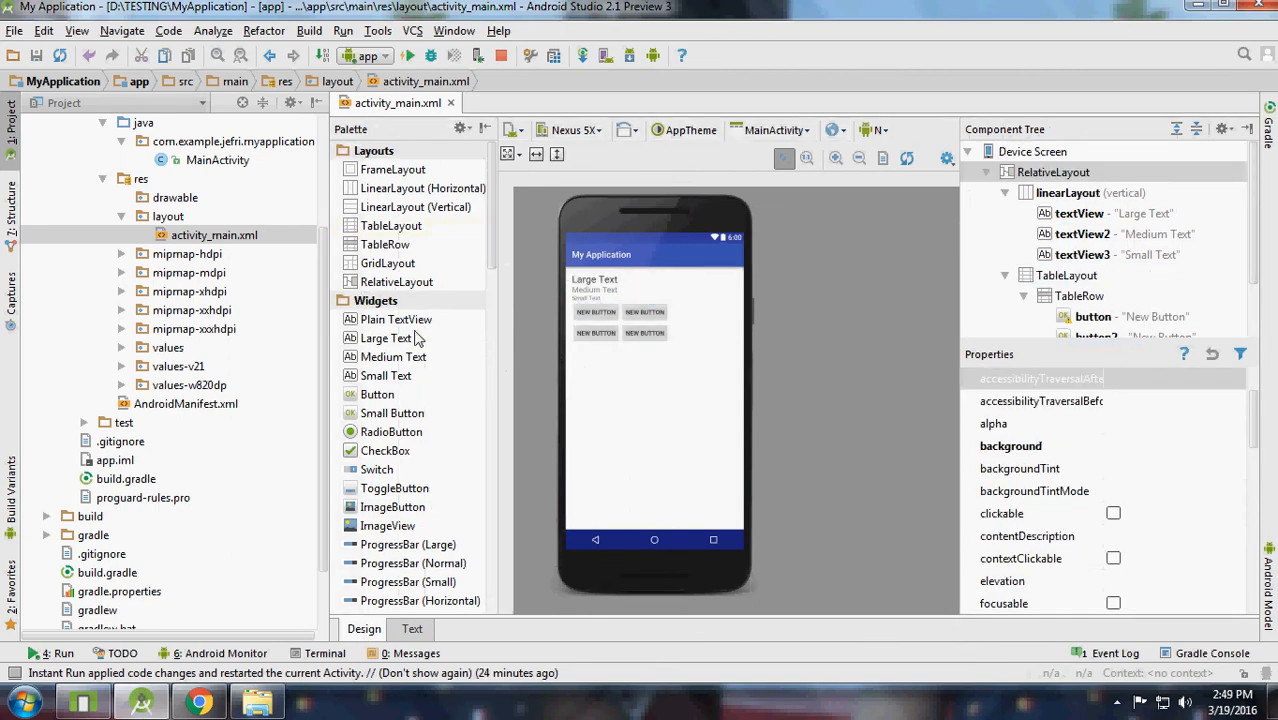
pyautogui.scroll(-3)
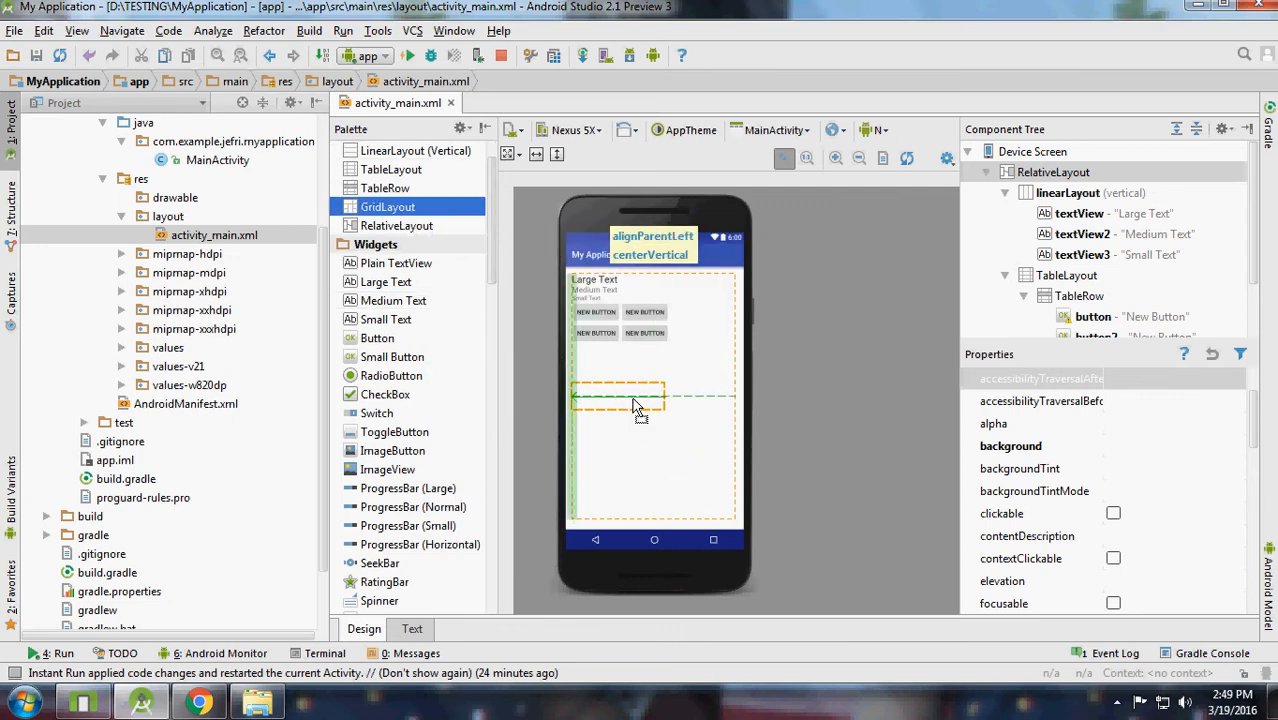
pyautogui.moveTo(640, 404); pyautogui.dragTo(654, 356)
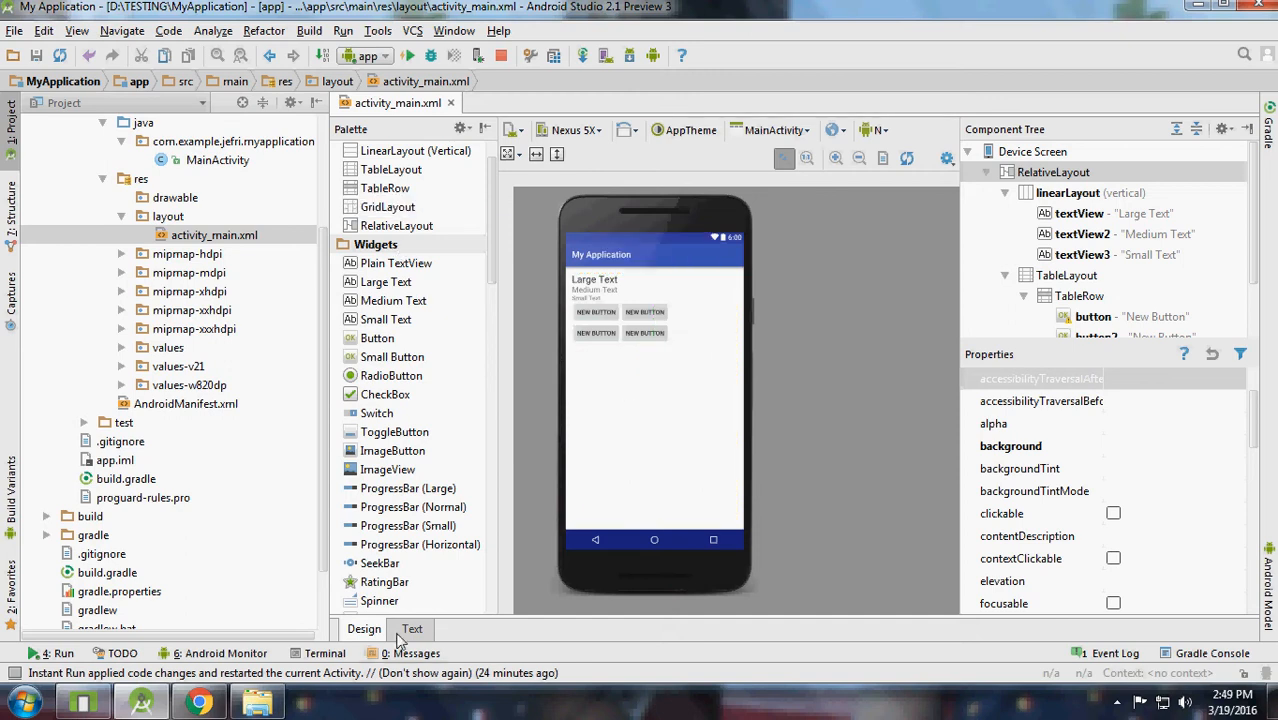
# Add android:id="@+id/ourTabel" to the TableLayout tag.
pyautogui.click(412, 628)
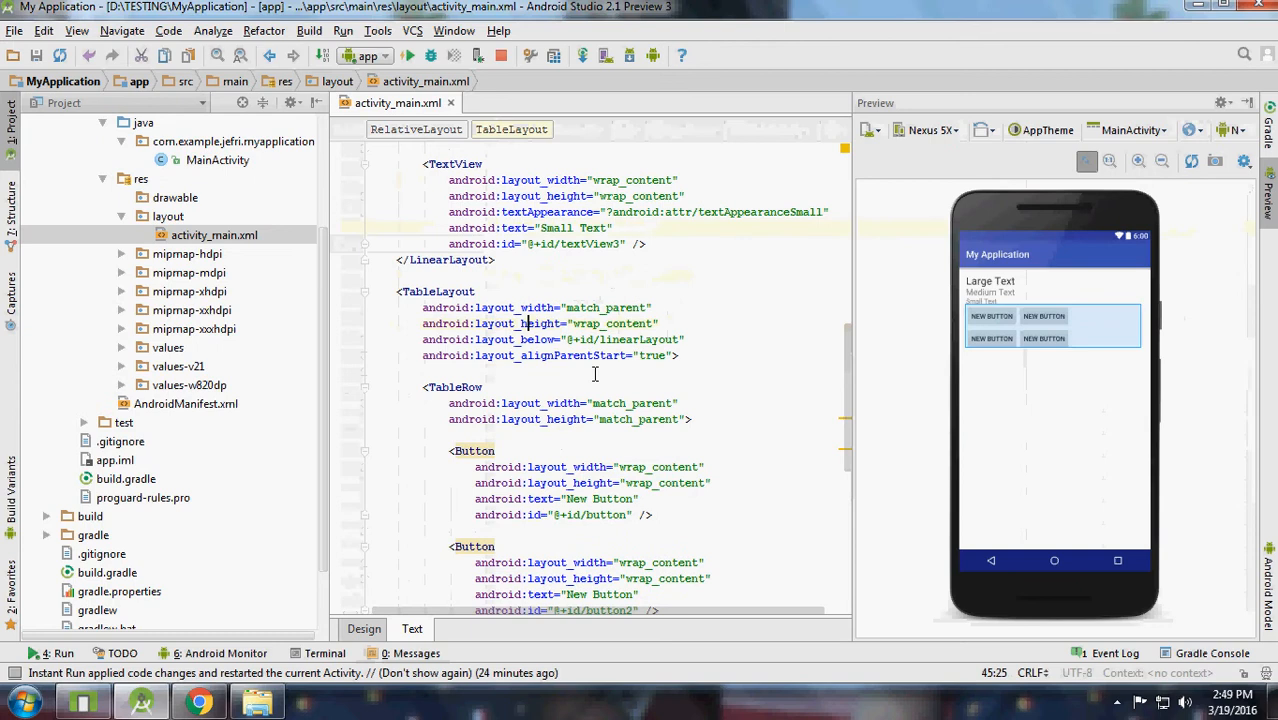
pyautogui.click(476, 292)
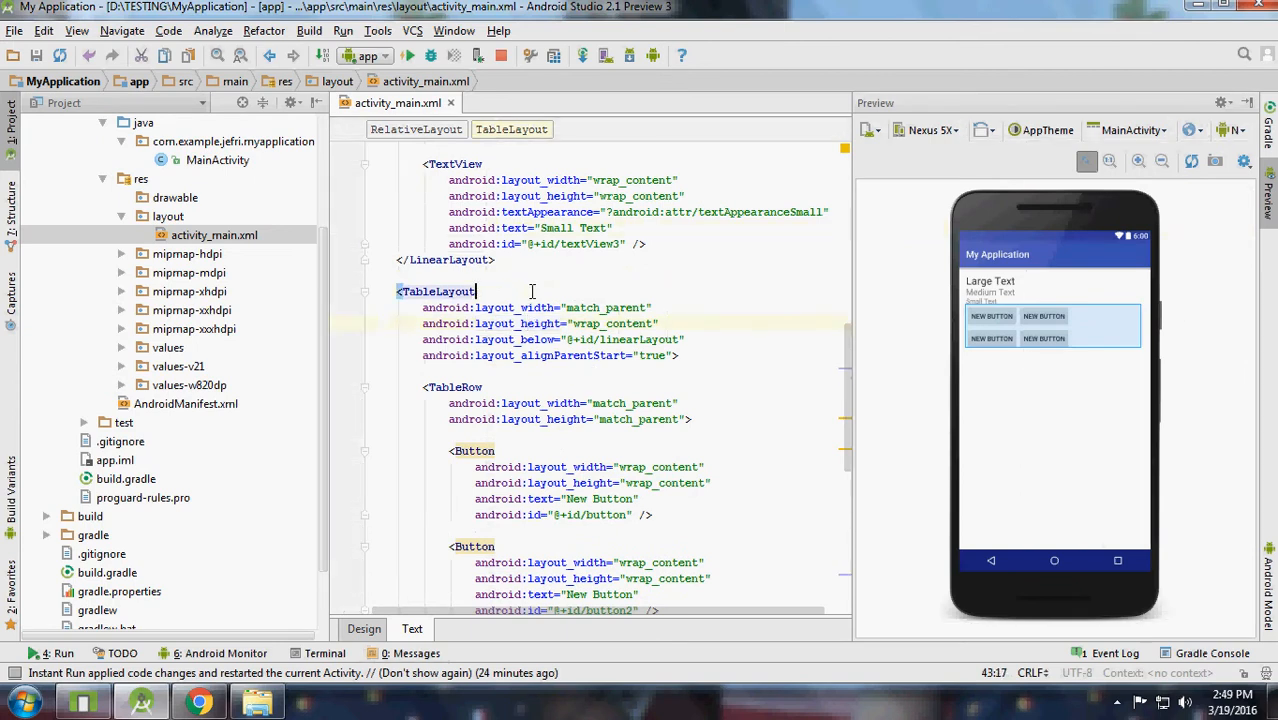
pyautogui.write('android:id="@+id/')
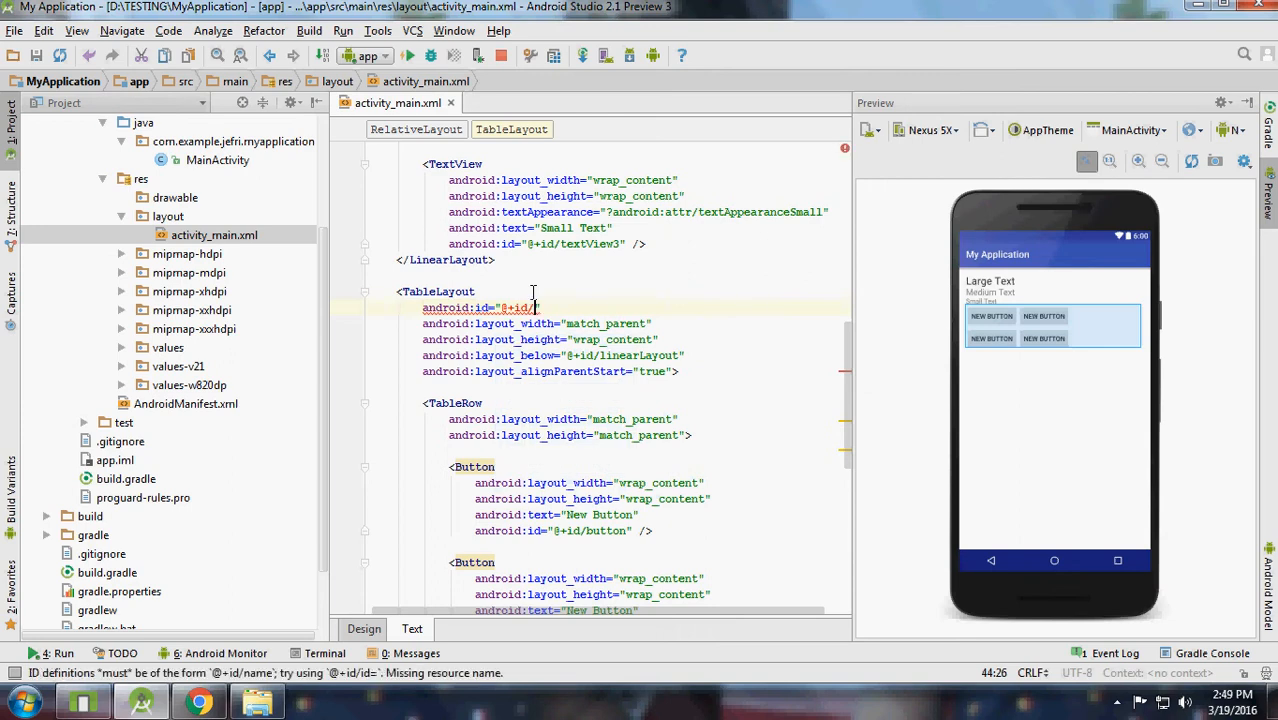
pyautogui.write('ourTabe')
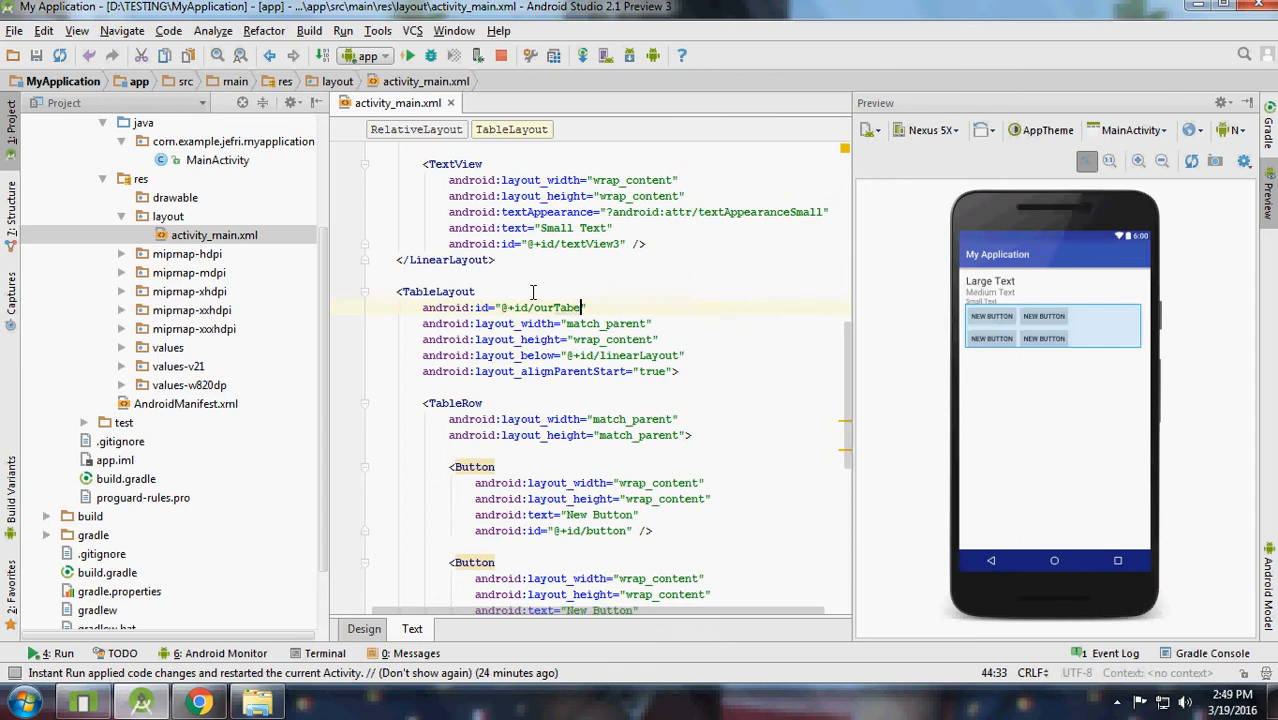
pyautogui.click(362, 628)
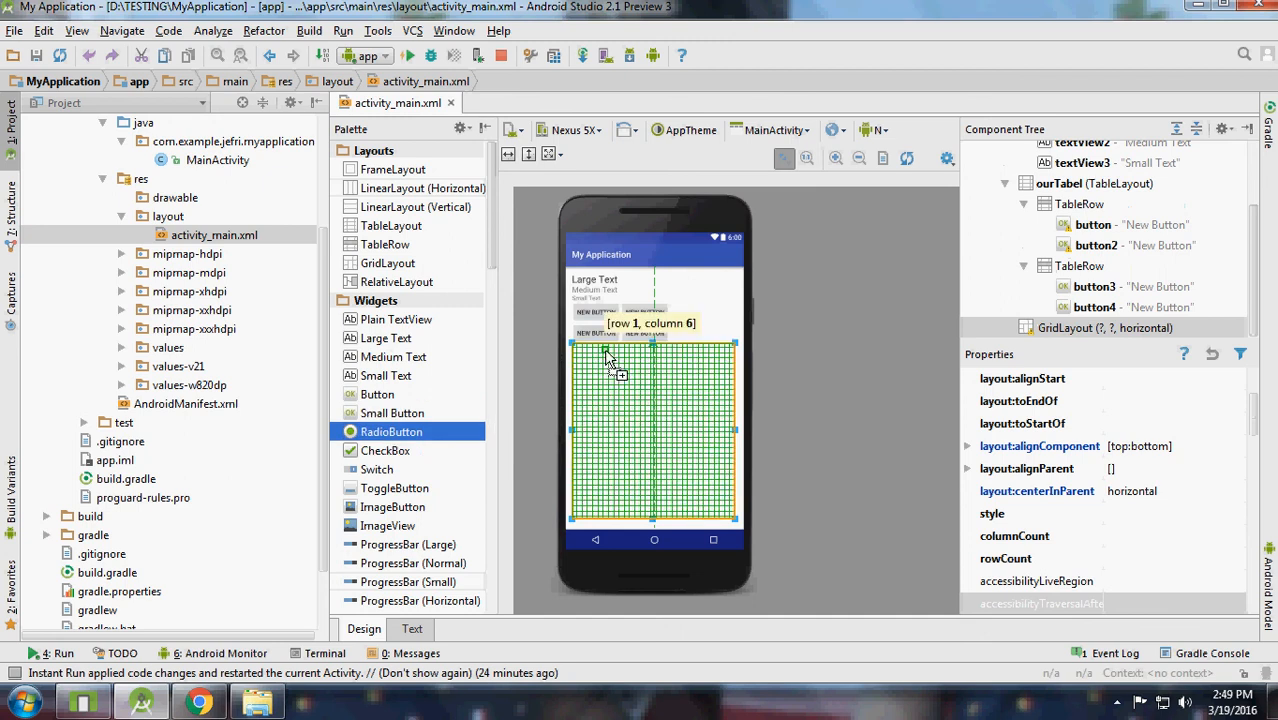
# Place a RadioButton, CheckBox and Button into the GridLayout cells below the table.
pyautogui.moveTo(390, 432); pyautogui.dragTo(600, 350)
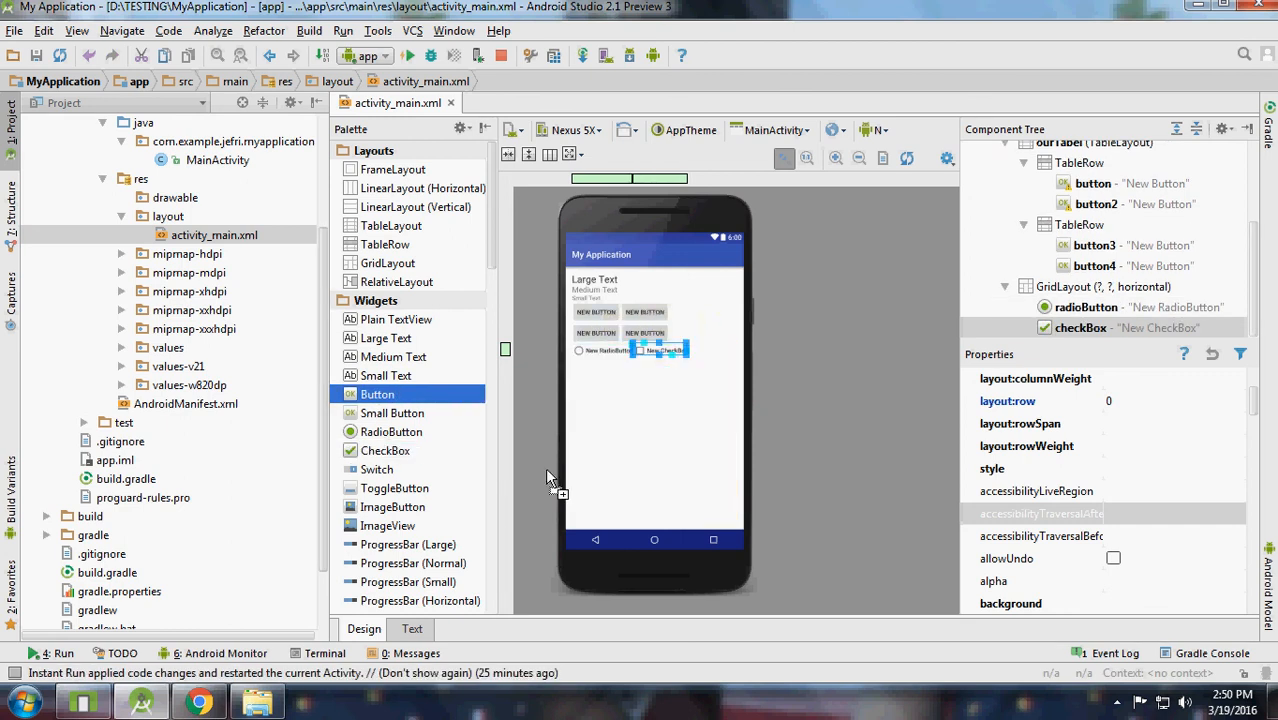
pyautogui.moveTo(376, 392); pyautogui.dragTo(600, 510)
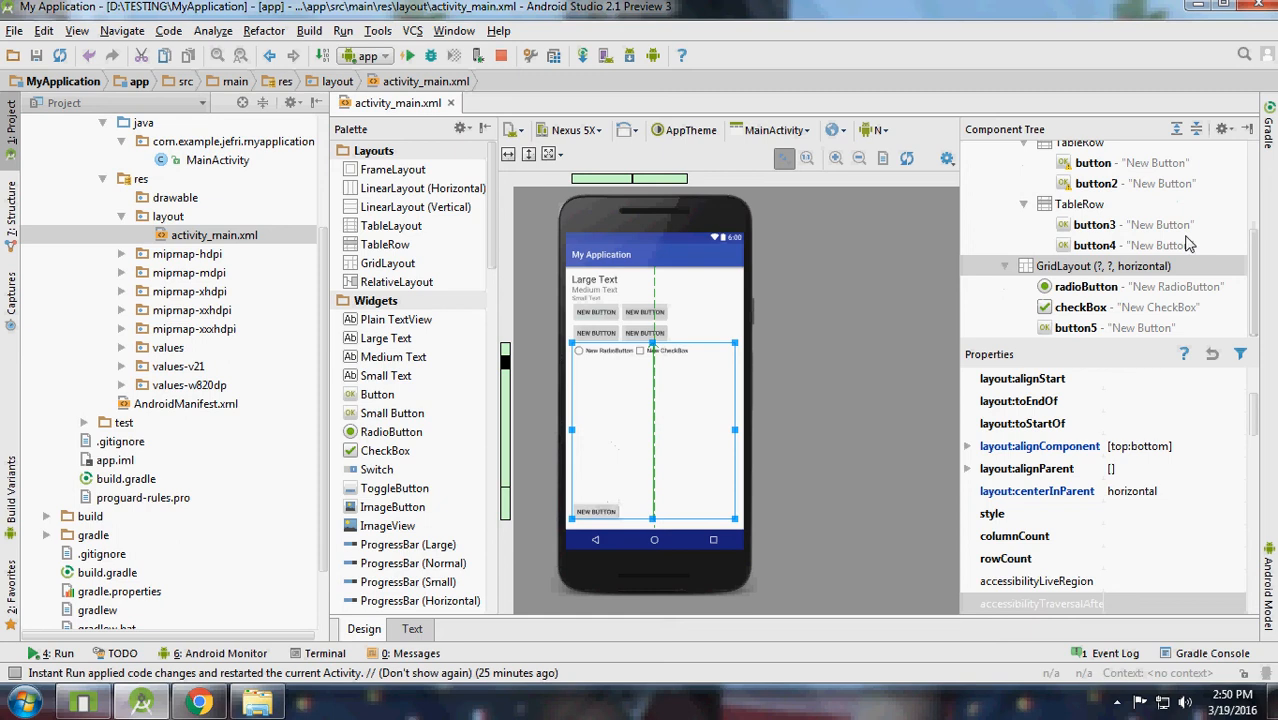
pyautogui.scroll(3)
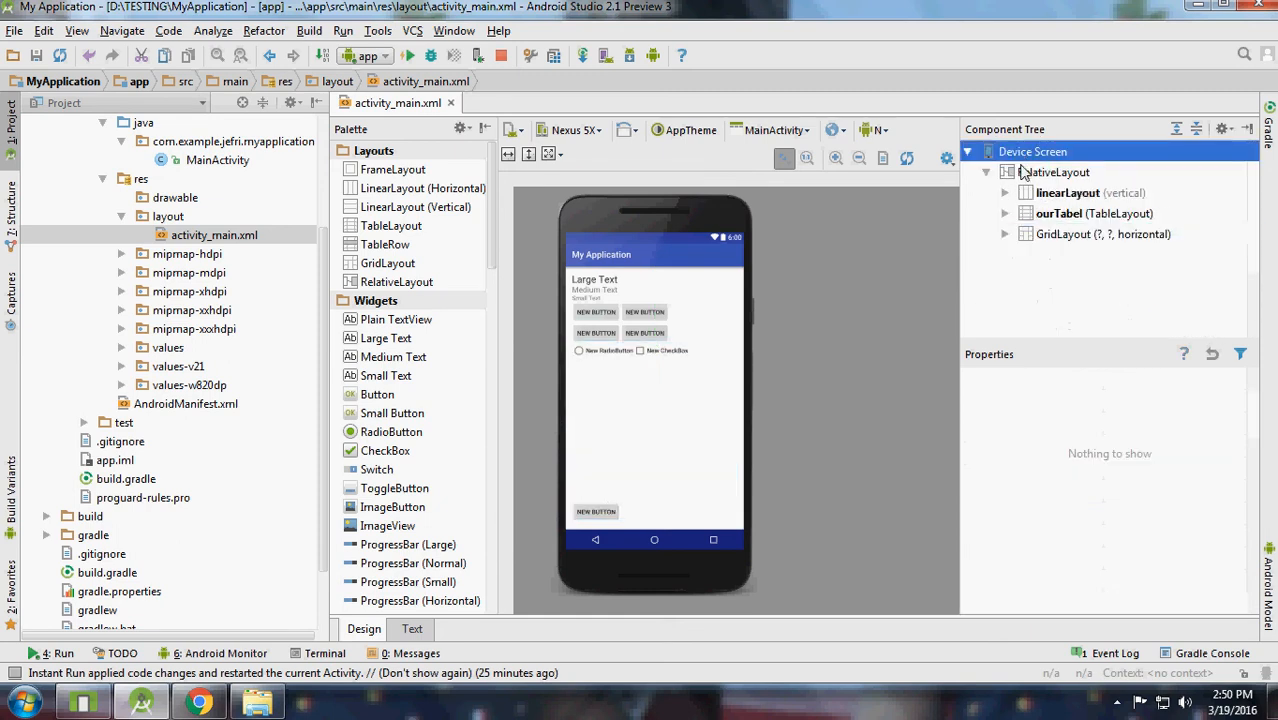
pyautogui.click(1052, 172)
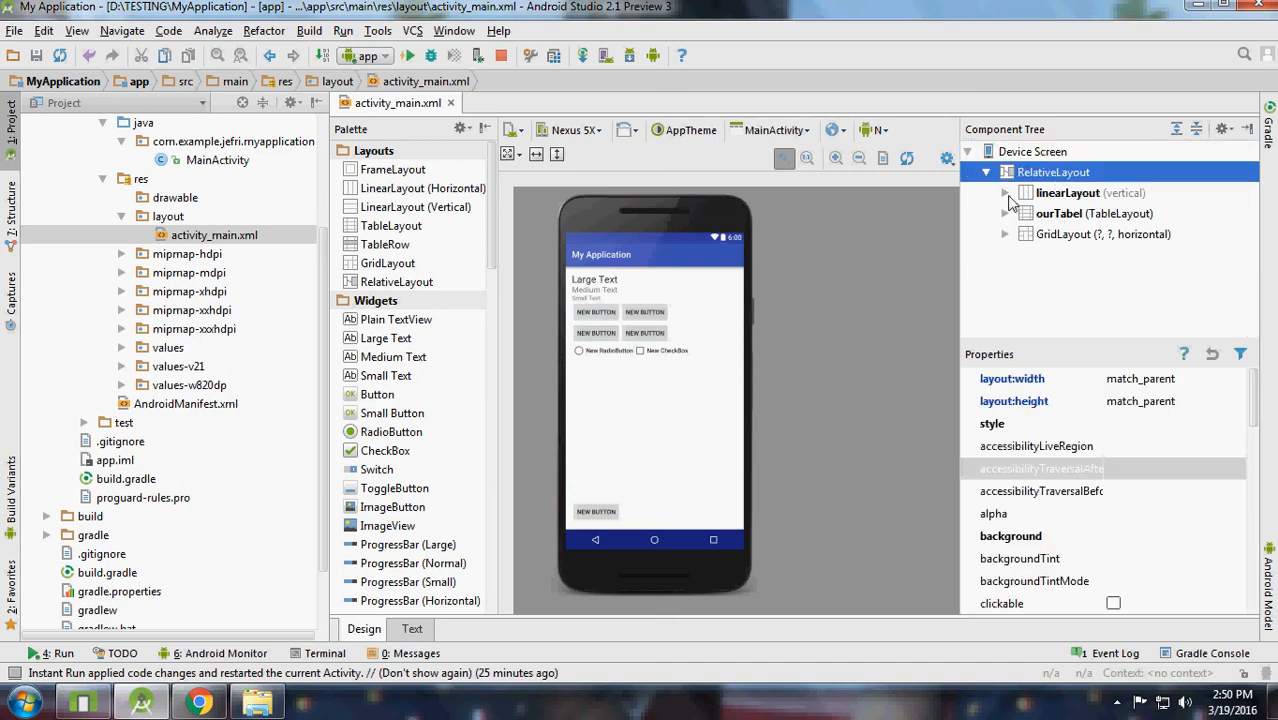
pyautogui.click(1006, 212)
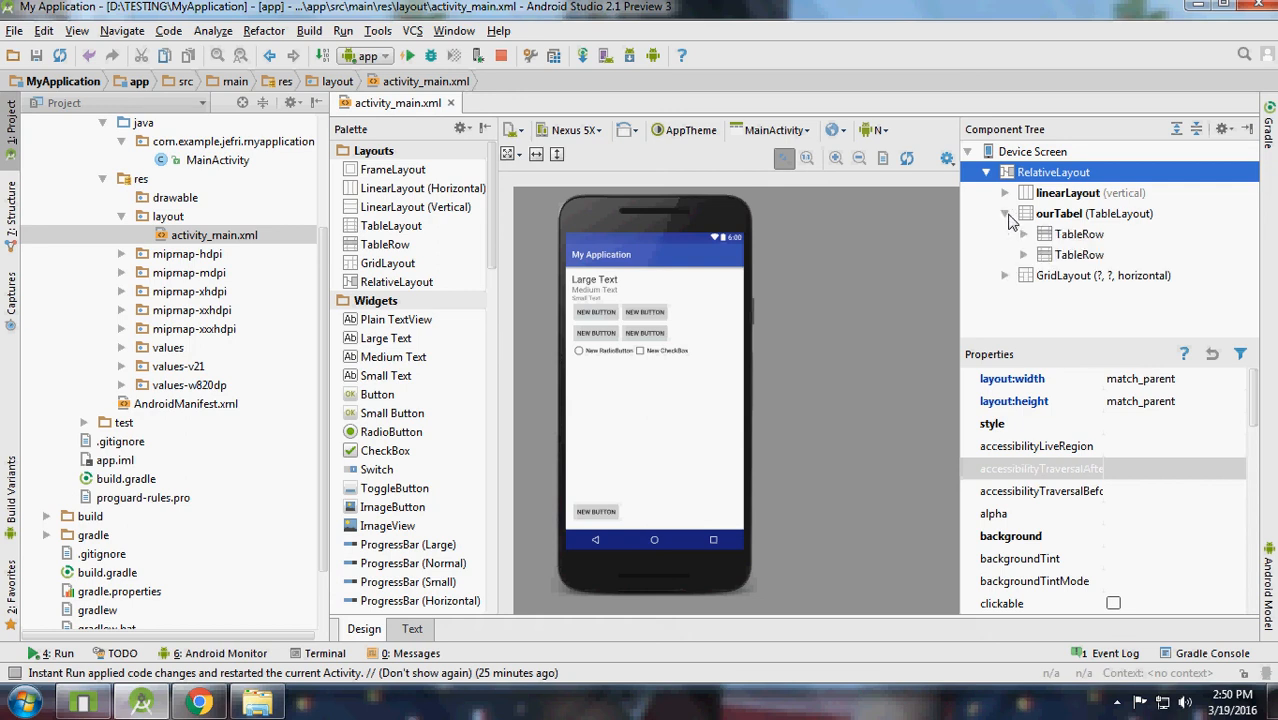
pyautogui.click(1004, 212)
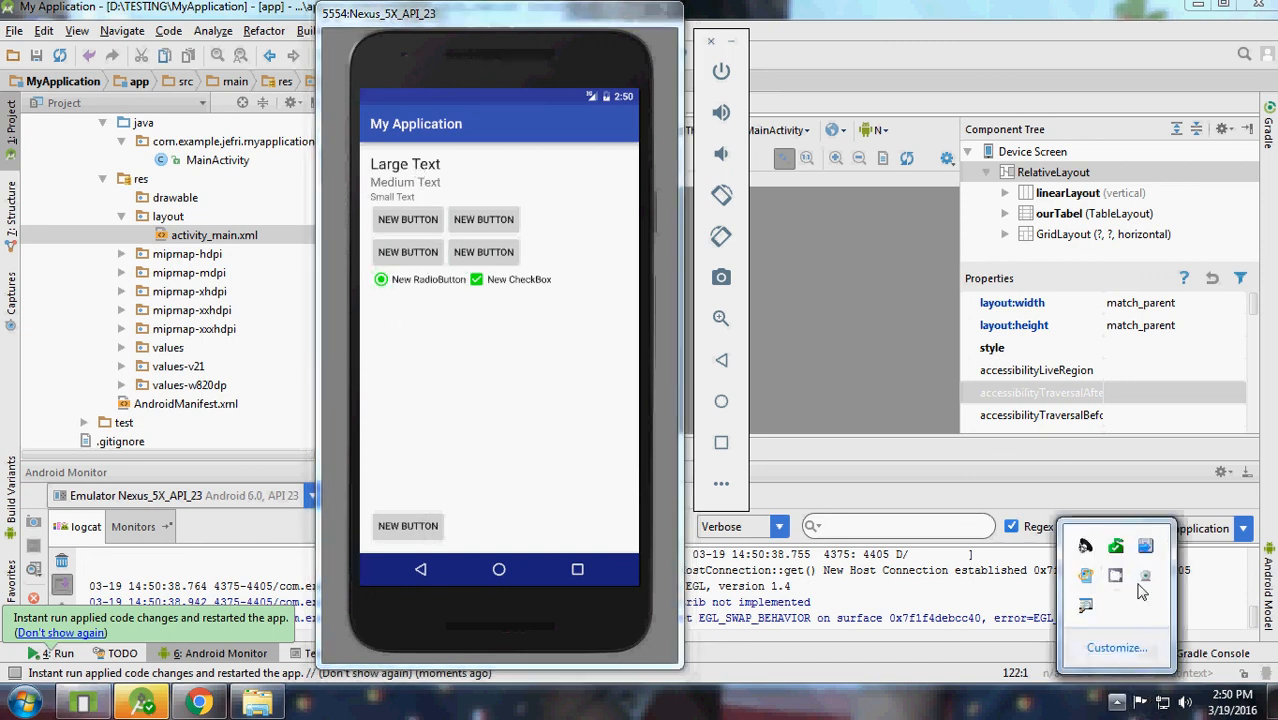
# Tap the running app's controls in the emulator to check the RadioButton and CheckBox.
pyautogui.click(1144, 590)
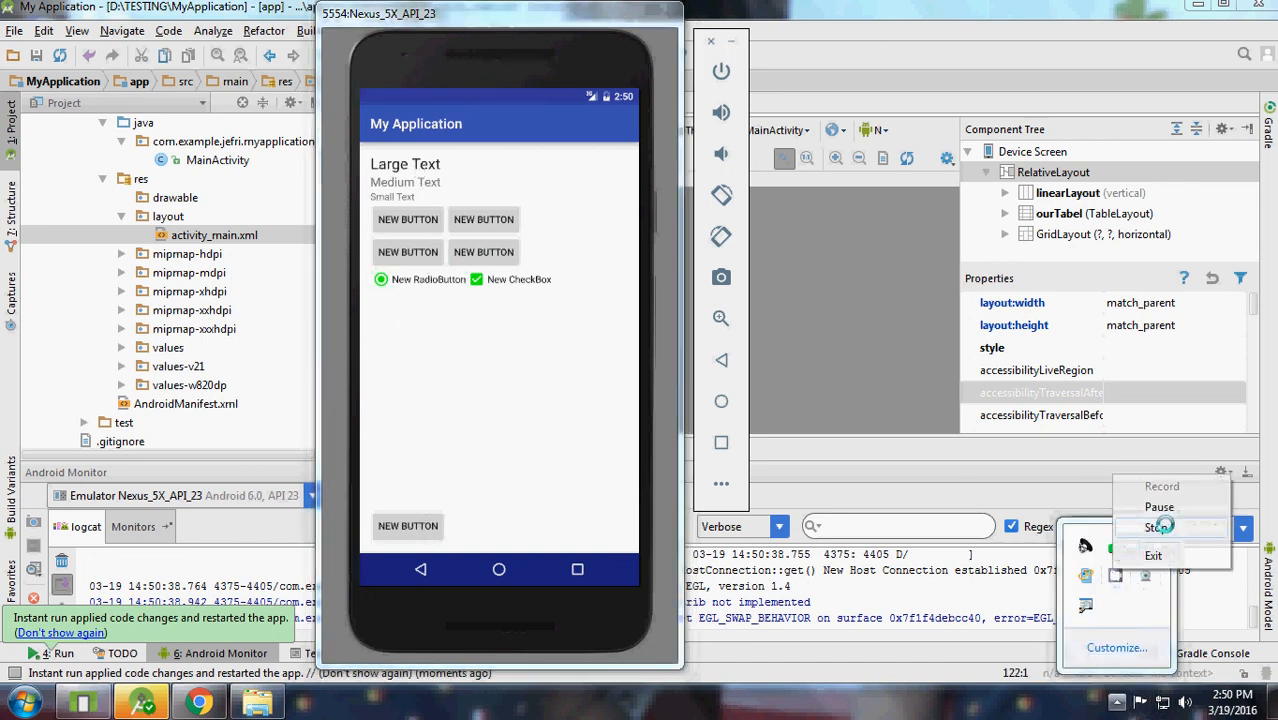